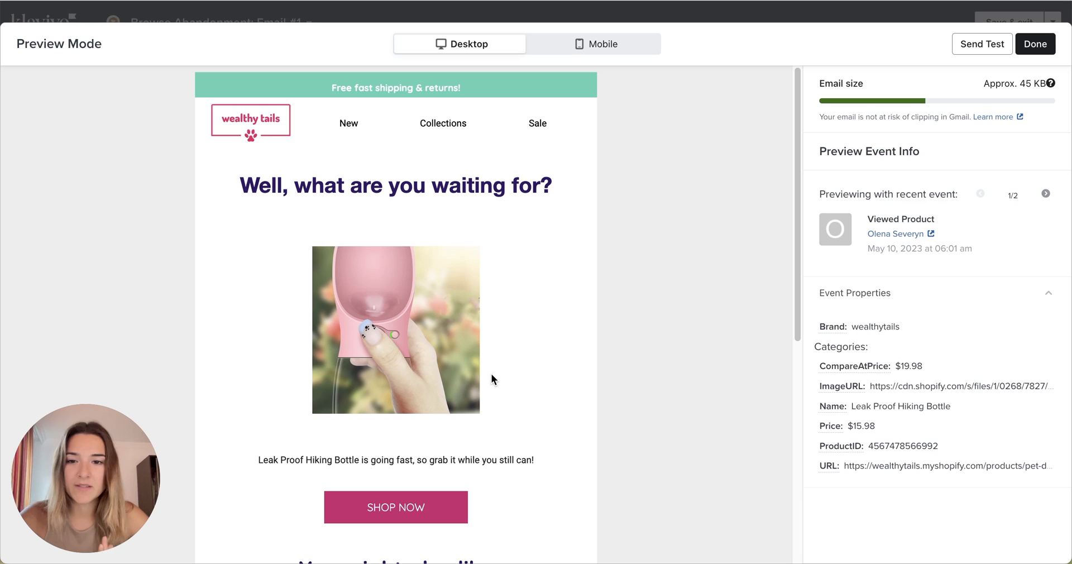
{"action": "mouse_move", "coordinate": [409, 371]}
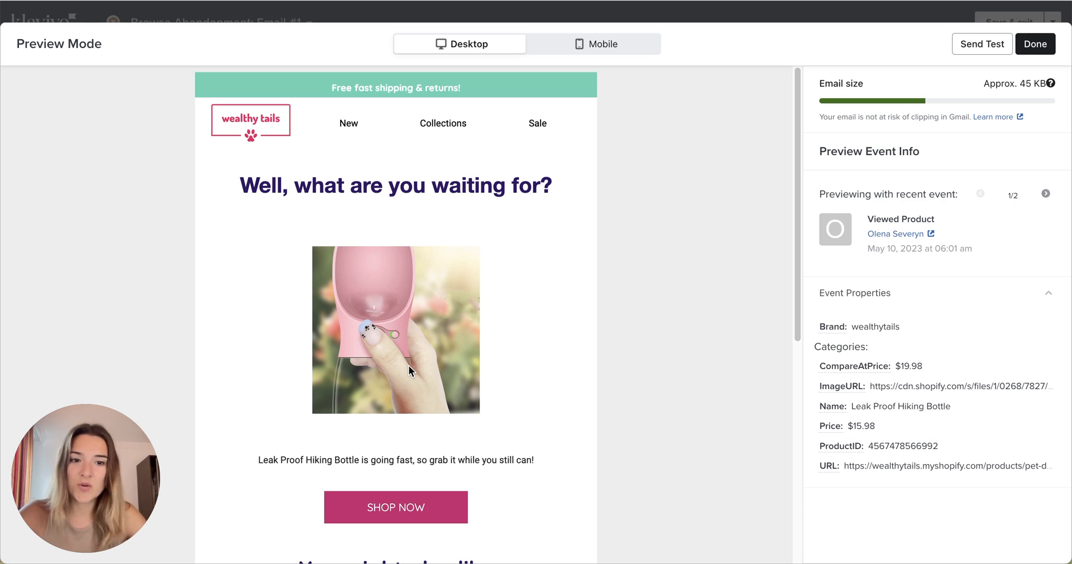
{"action": "mouse_move", "coordinate": [402, 320]}
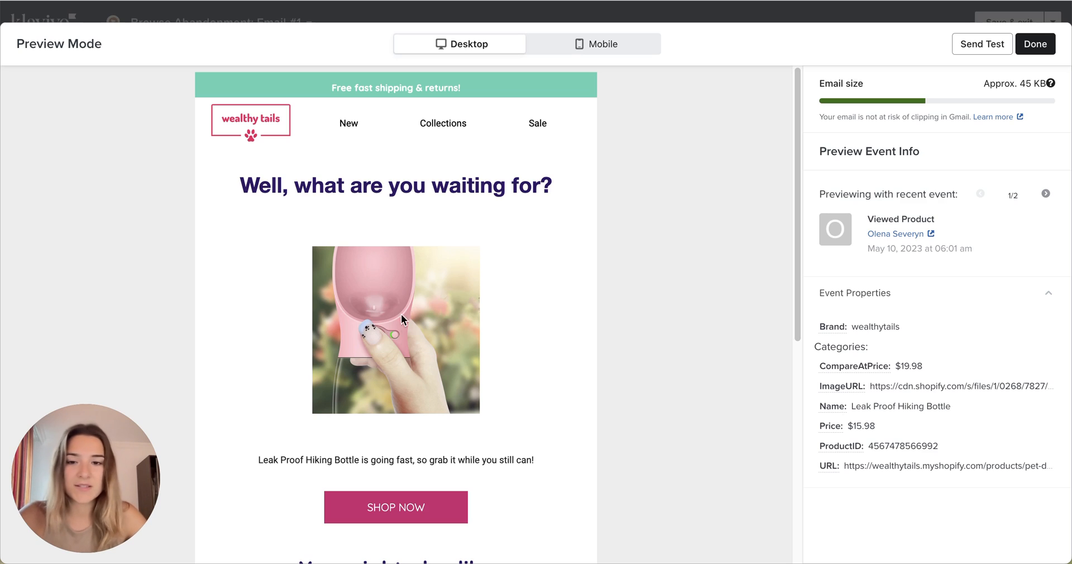
{"action": "mouse_move", "coordinate": [413, 359]}
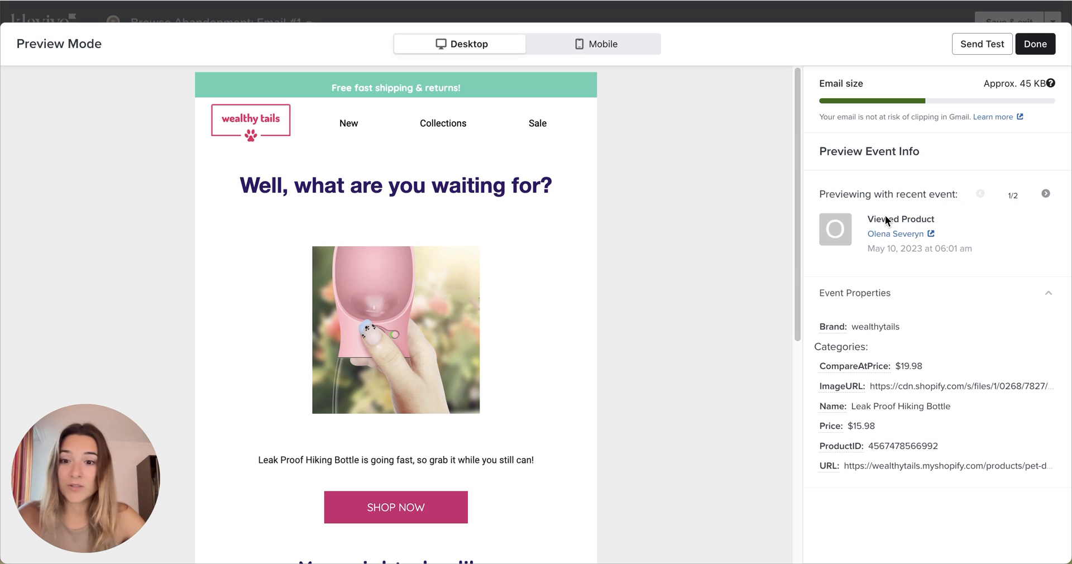
{"action": "mouse_move", "coordinate": [507, 304]}
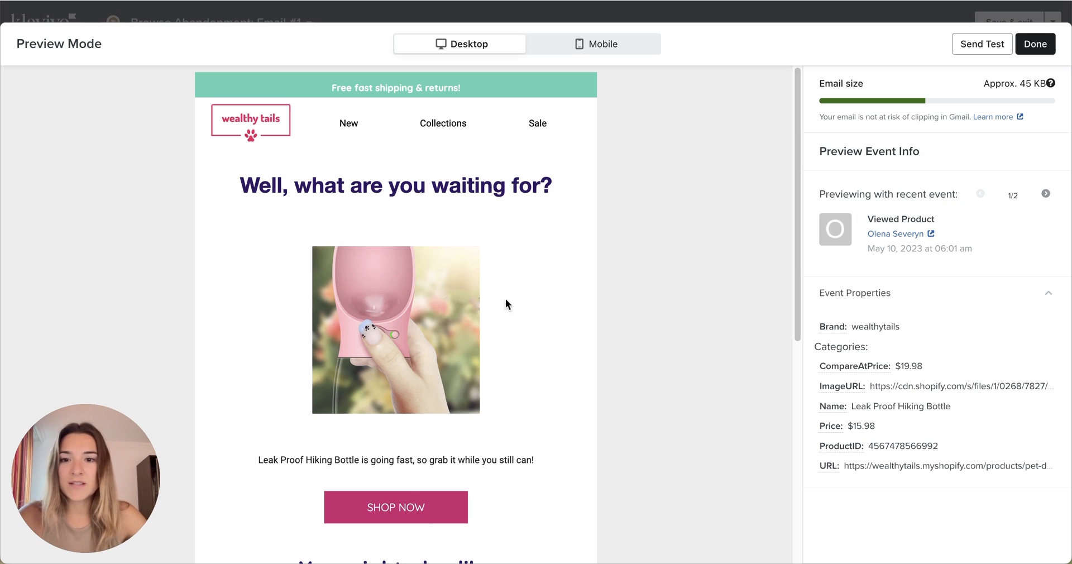
{"action": "mouse_move", "coordinate": [327, 332]}
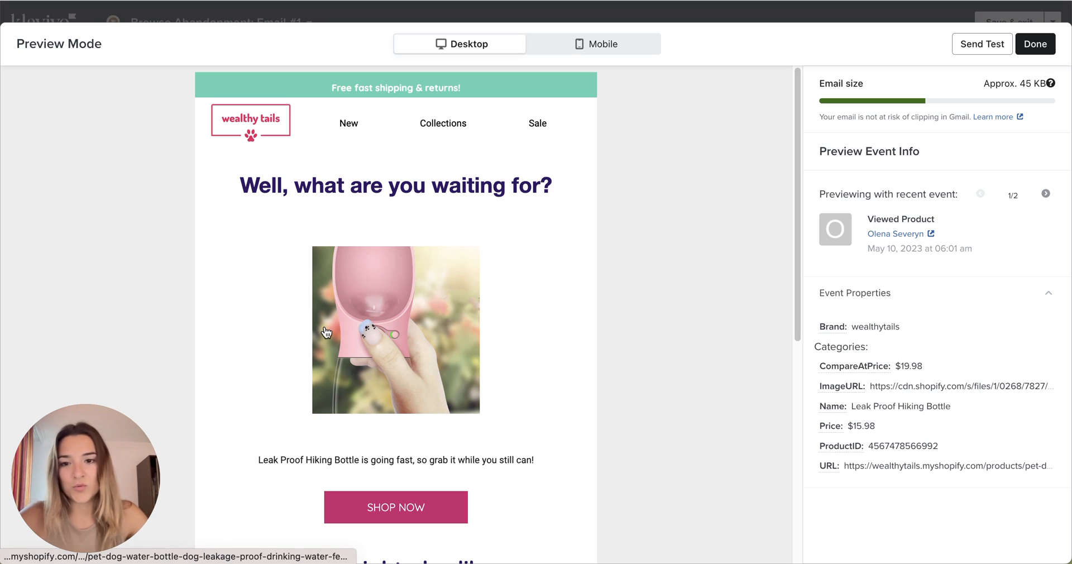
{"action": "mouse_move", "coordinate": [442, 391]}
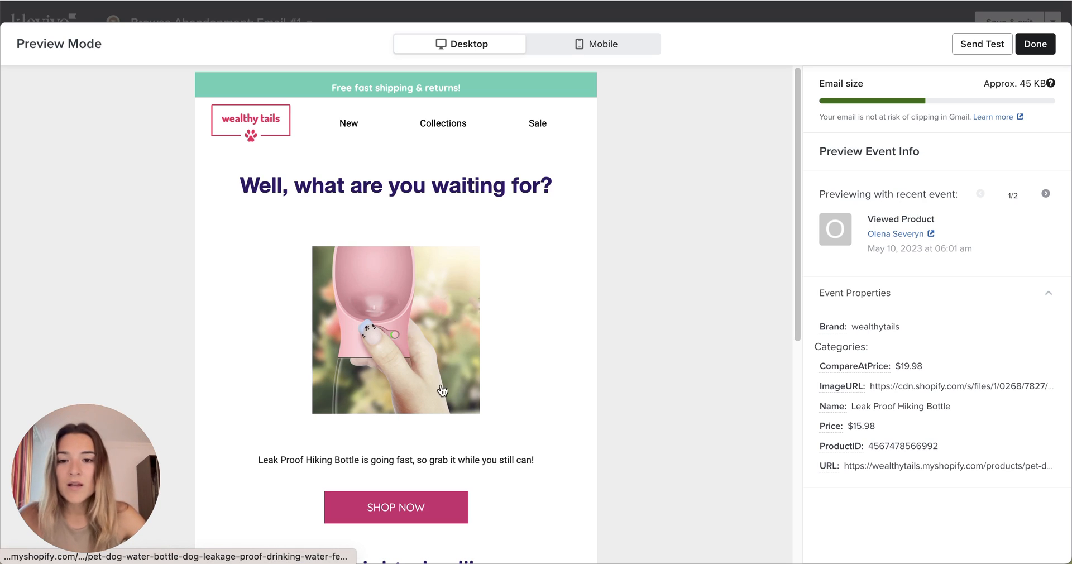
{"action": "mouse_move", "coordinate": [417, 360]}
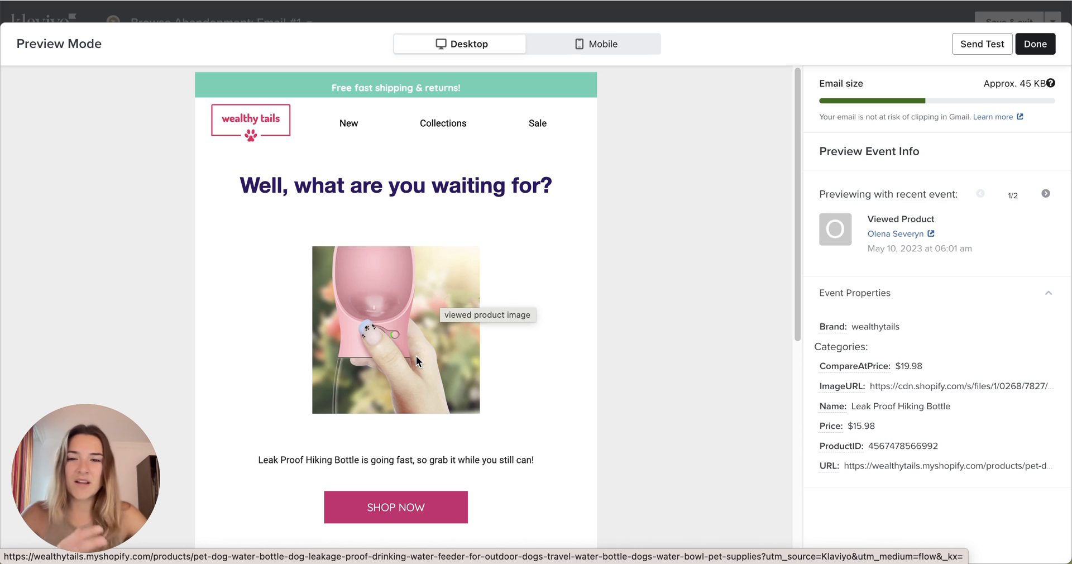
{"action": "mouse_move", "coordinate": [470, 368]}
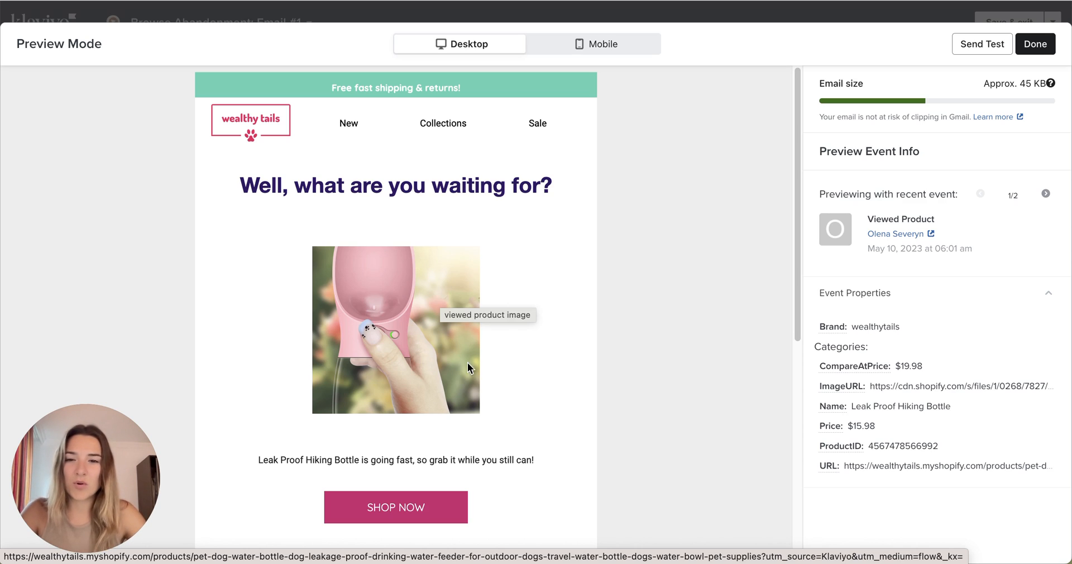
{"action": "mouse_move", "coordinate": [507, 371]}
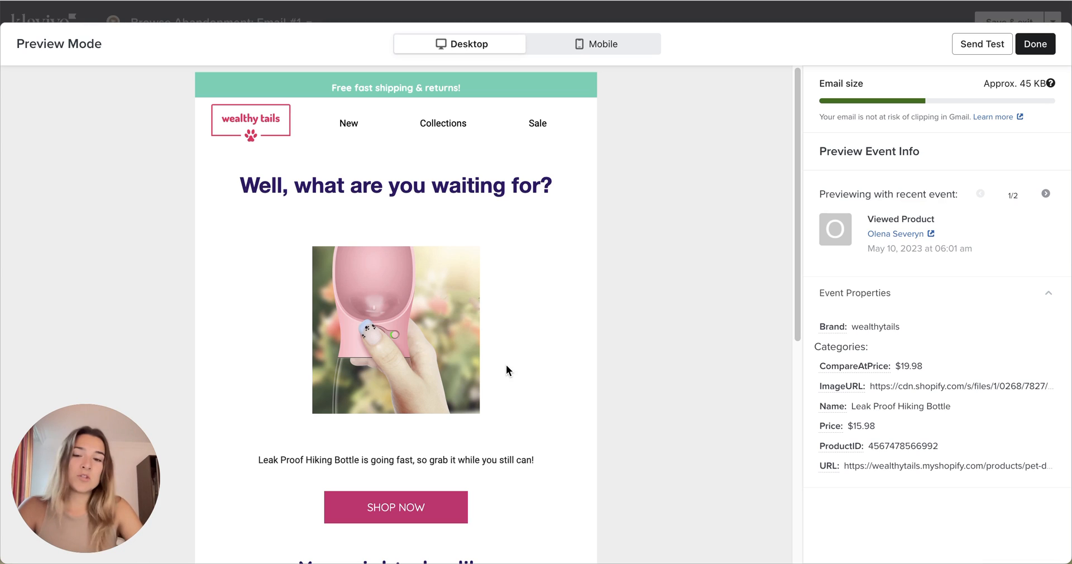
{"action": "mouse_move", "coordinate": [376, 342]}
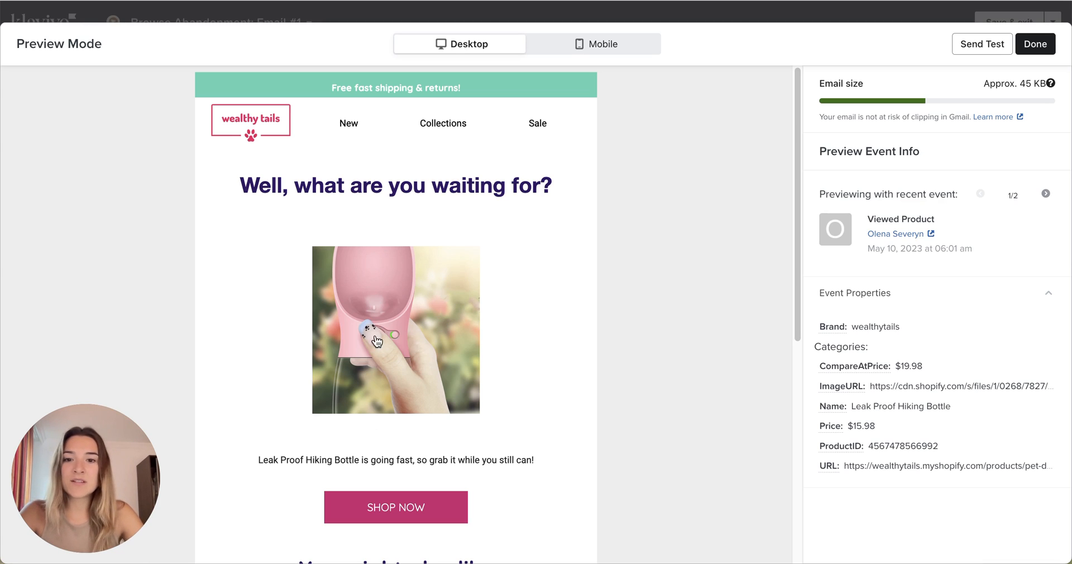
{"action": "mouse_move", "coordinate": [499, 185]}
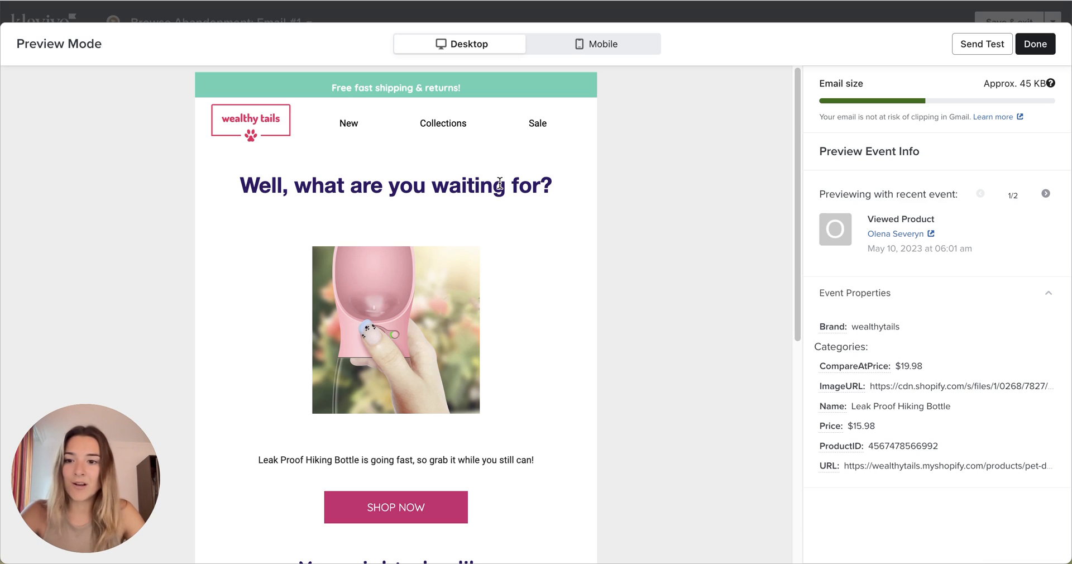
{"action": "mouse_move", "coordinate": [490, 111]}
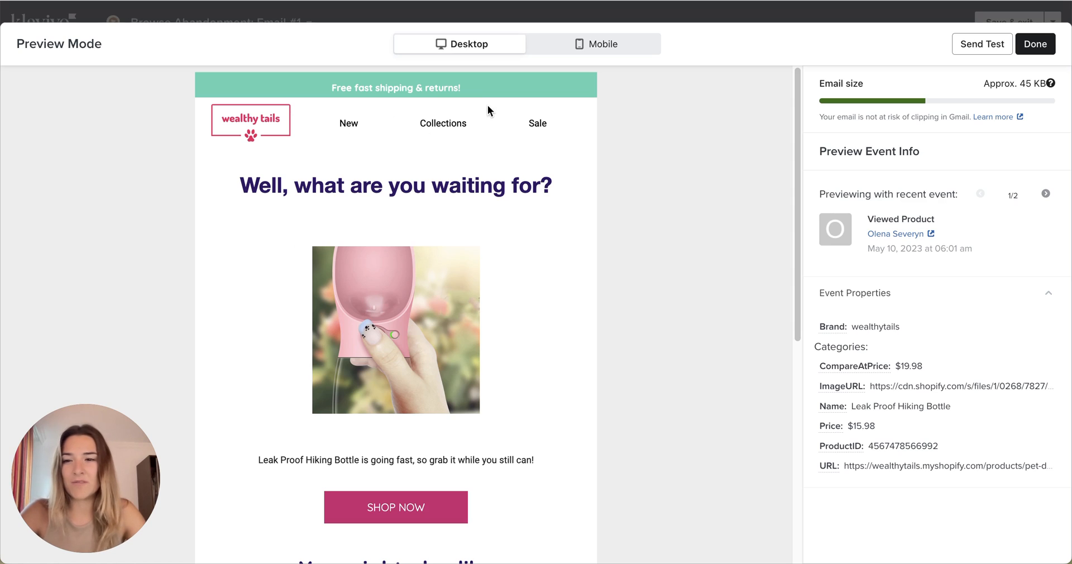
{"action": "mouse_move", "coordinate": [484, 113]}
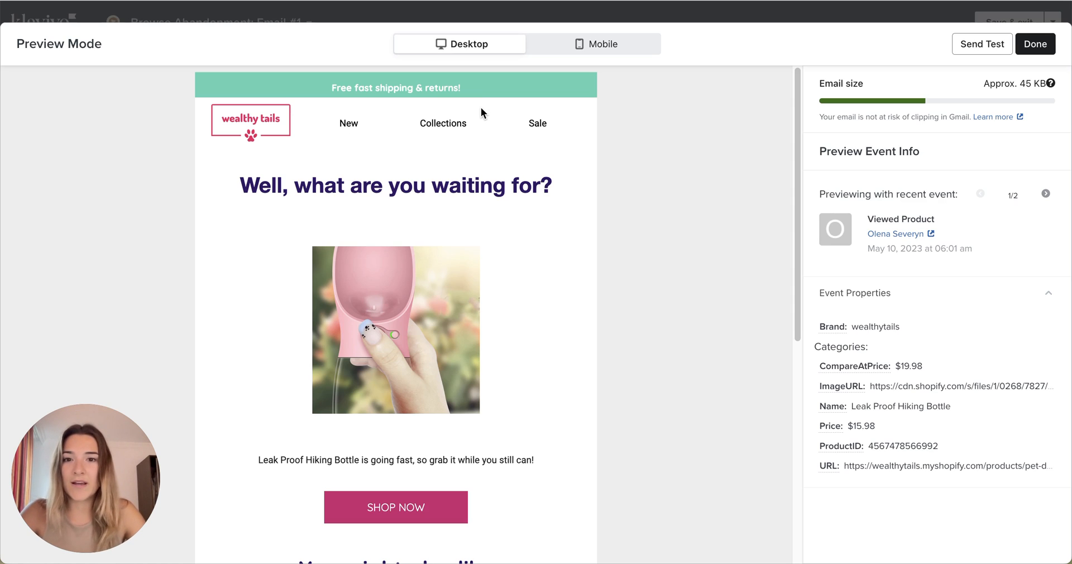
{"action": "mouse_move", "coordinate": [539, 439]}
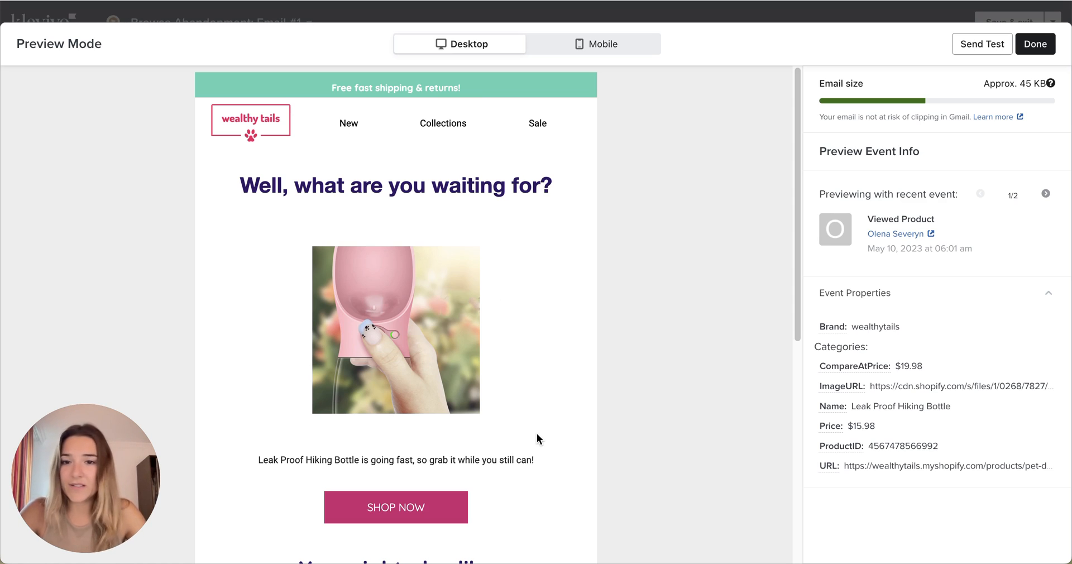
{"action": "mouse_move", "coordinate": [403, 438]}
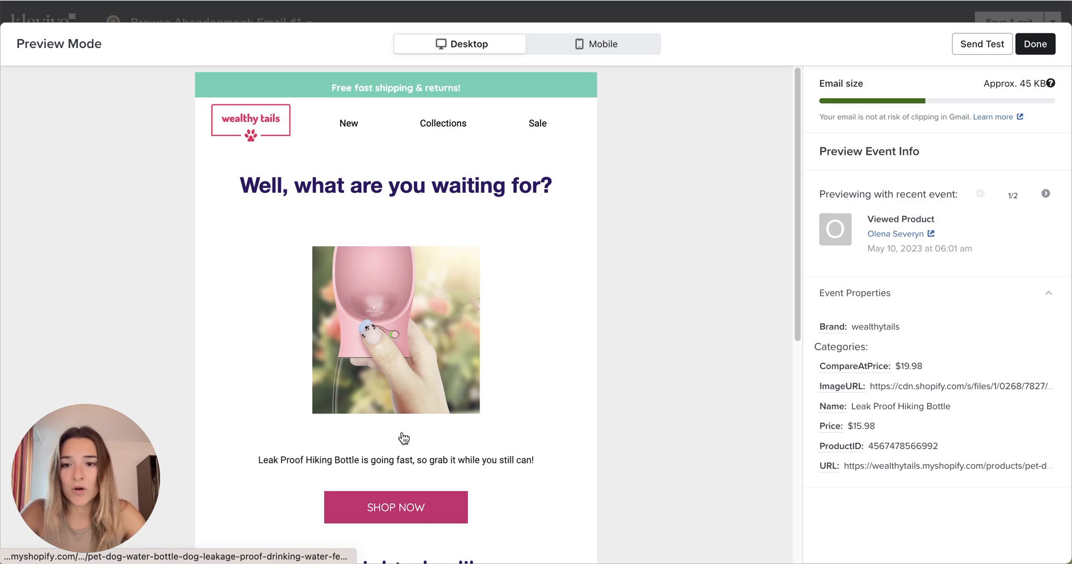
Start a new flow from the Flows list to pick the Browse Abandonment Standard template
{"action": "left_click", "coordinate": [272, 458]}
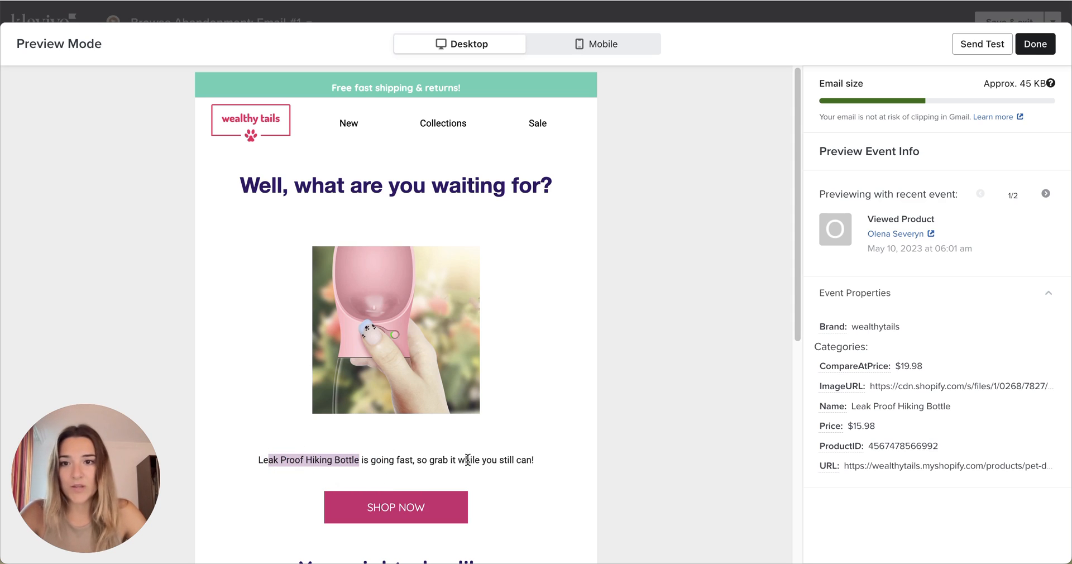
{"action": "left_click", "coordinate": [1035, 43]}
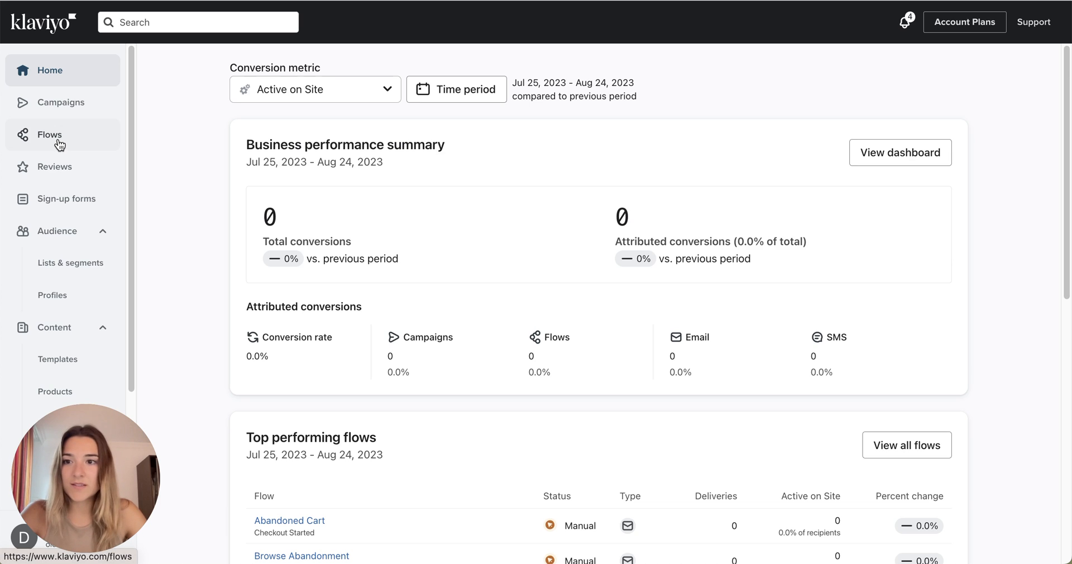
{"action": "mouse_move", "coordinate": [563, 339]}
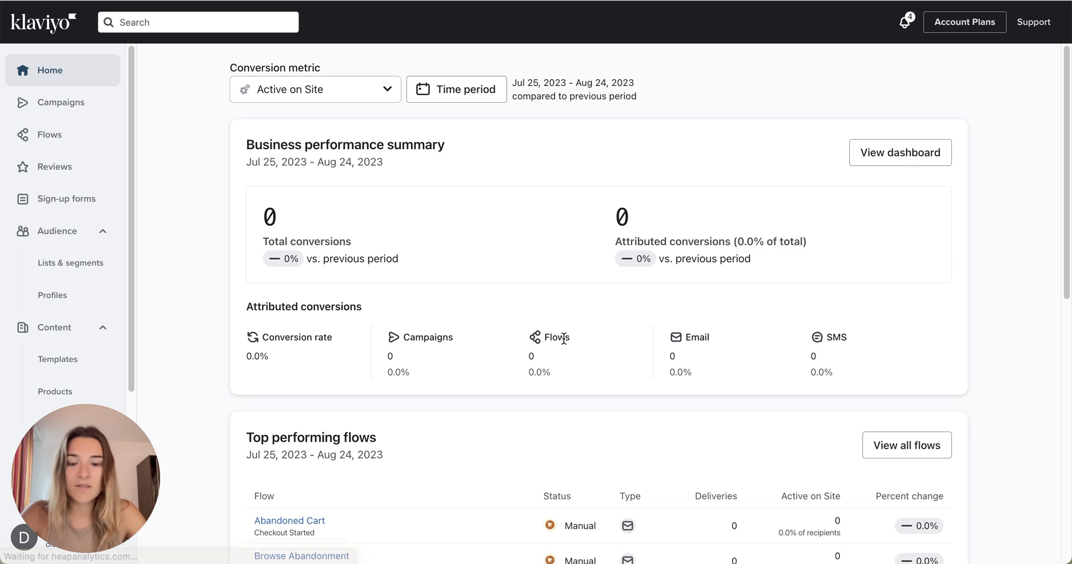
{"action": "left_click", "coordinate": [49, 134]}
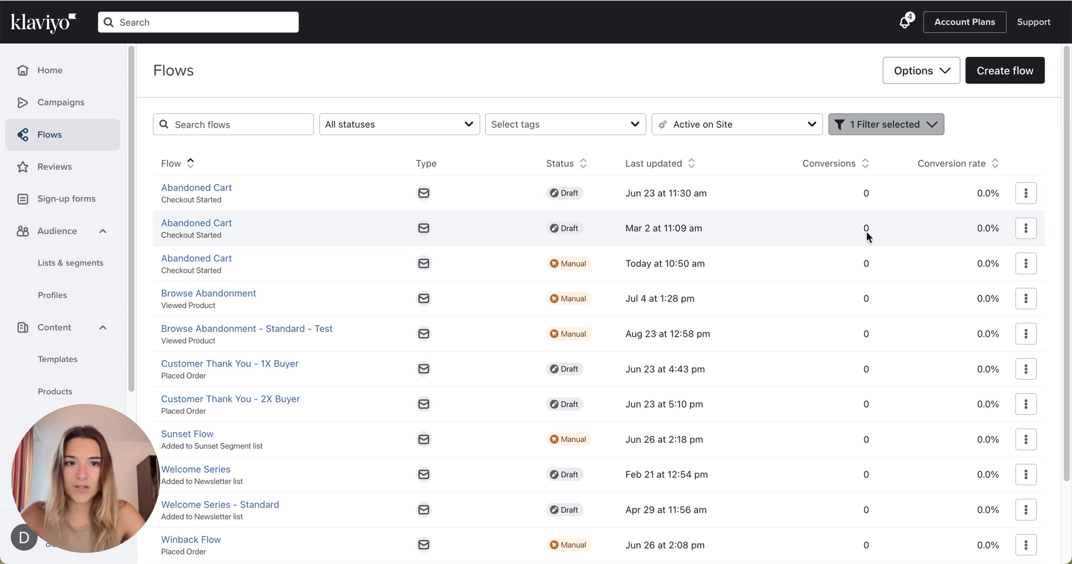
{"action": "left_click", "coordinate": [1005, 71]}
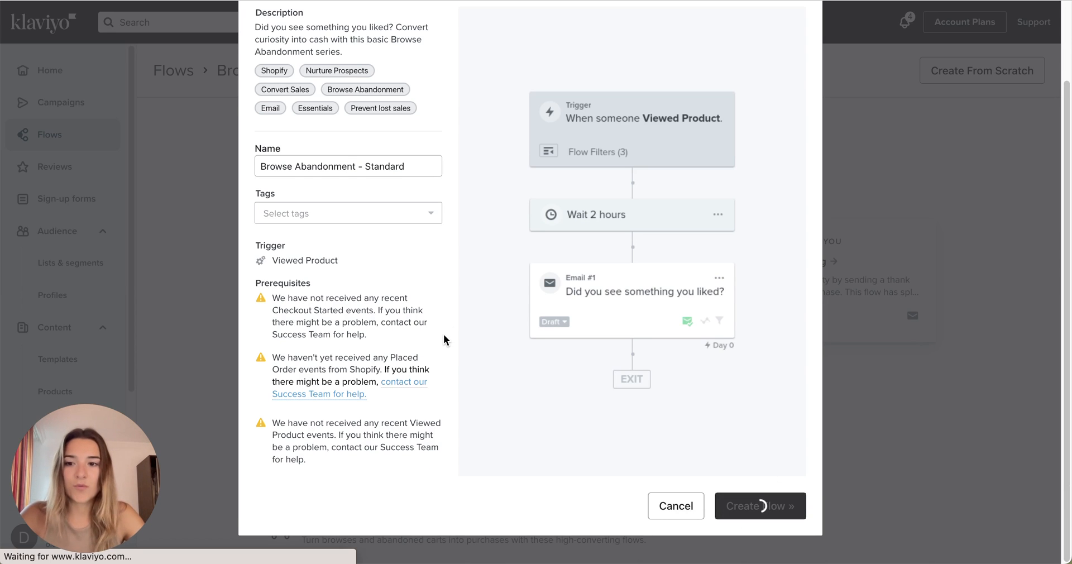
Create the Browse Abandonment flow from the template and land in its first email's editor
{"action": "left_click", "coordinate": [759, 506]}
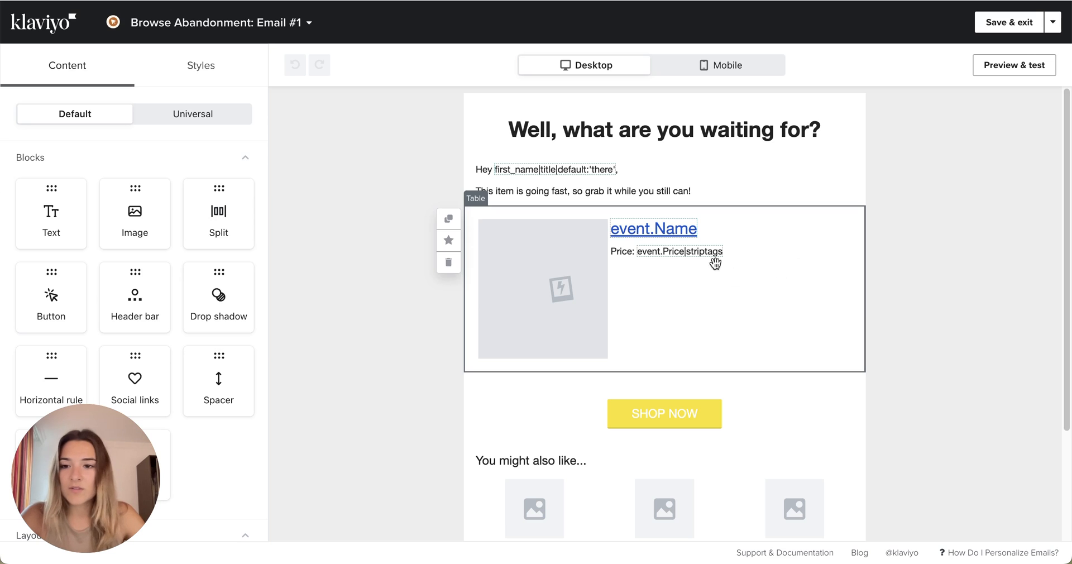
{"action": "mouse_move", "coordinate": [719, 333]}
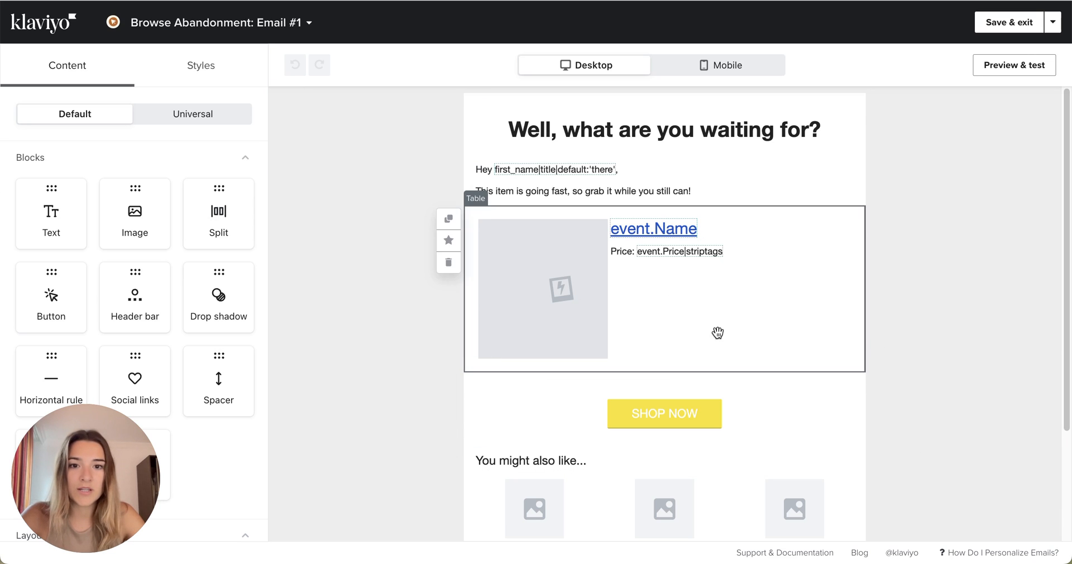
{"action": "mouse_move", "coordinate": [622, 288]}
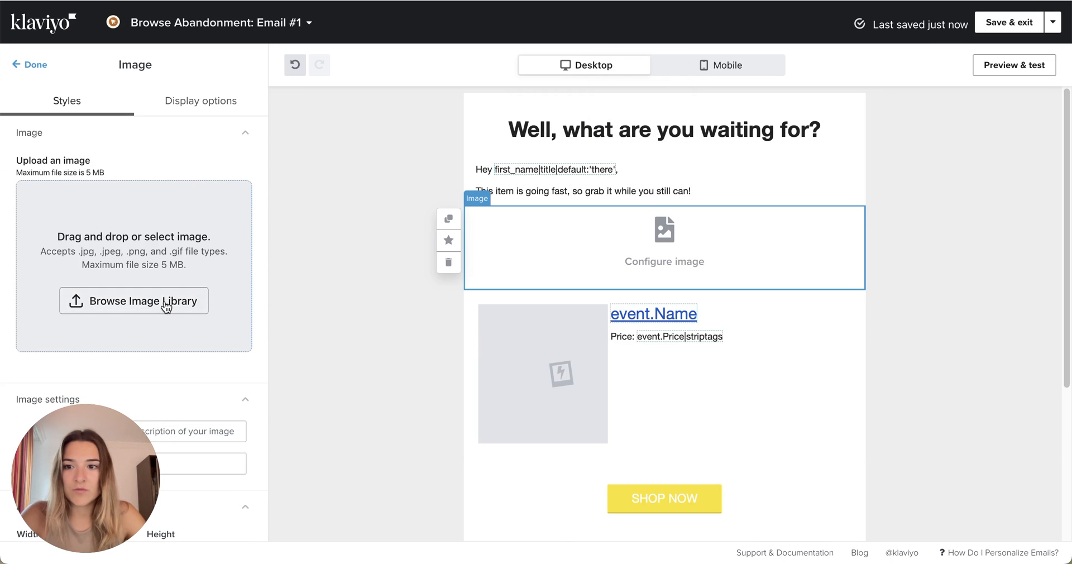
{"action": "left_click", "coordinate": [132, 300]}
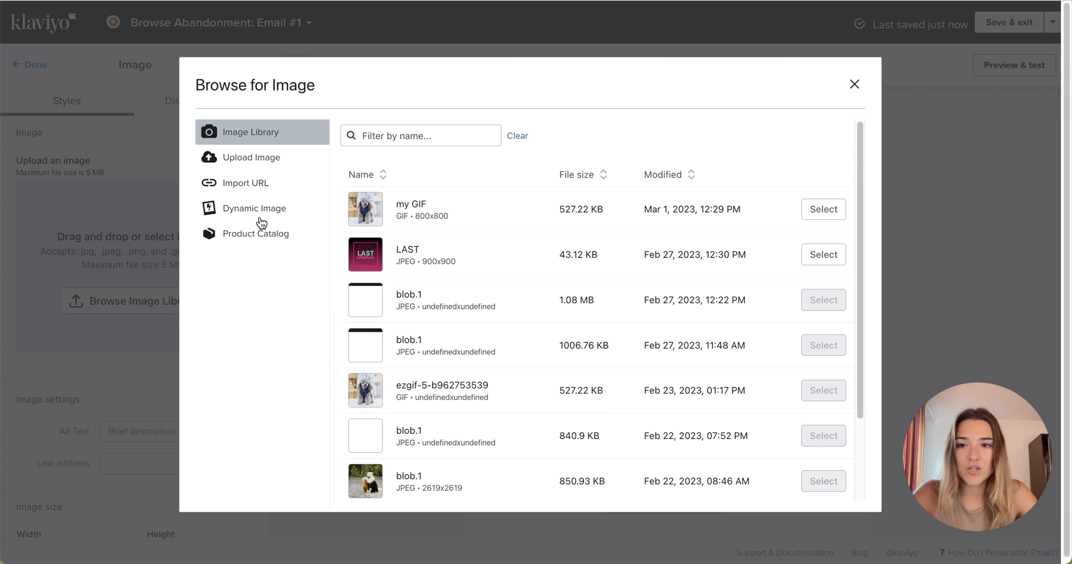
{"action": "left_click", "coordinate": [254, 208]}
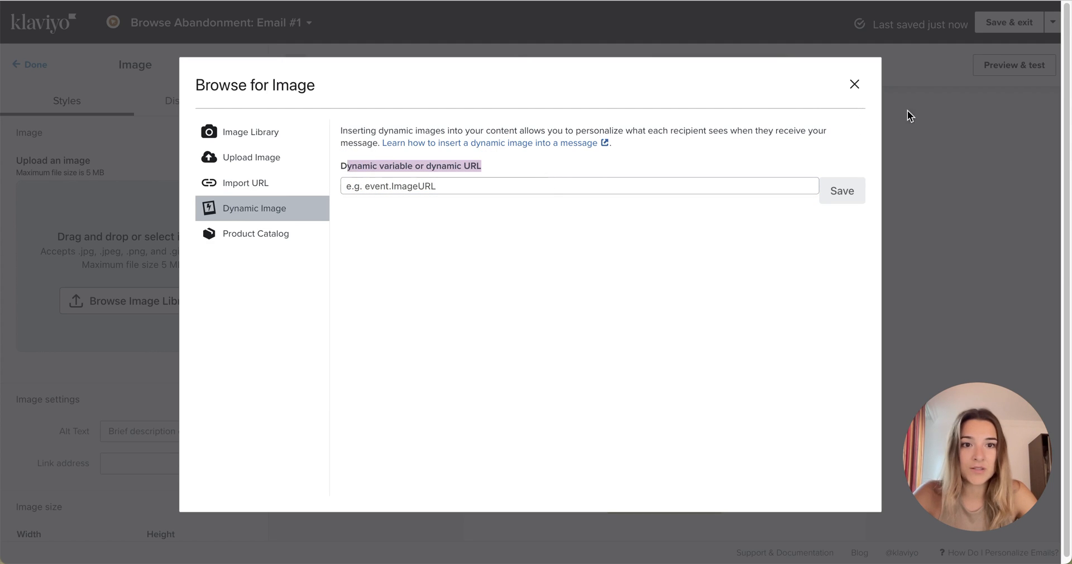
{"action": "left_click", "coordinate": [842, 189]}
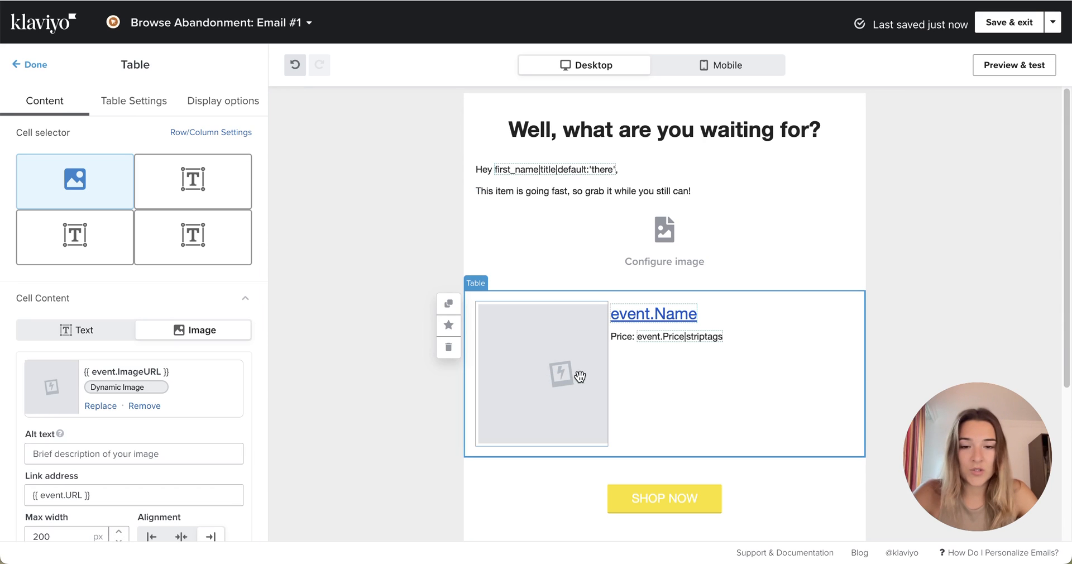
{"action": "mouse_move", "coordinate": [648, 371]}
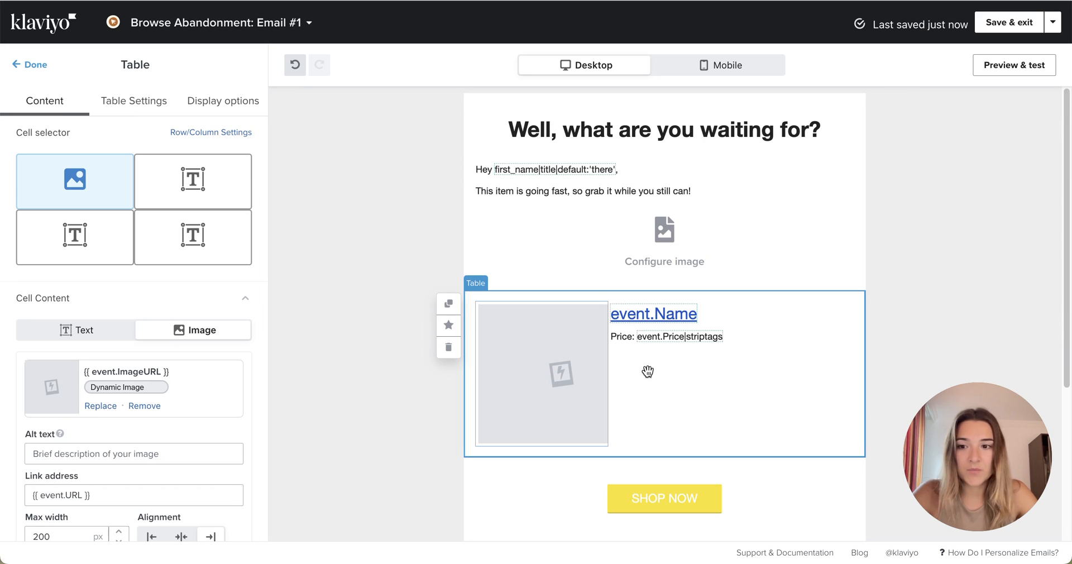
{"action": "left_click", "coordinate": [99, 405]}
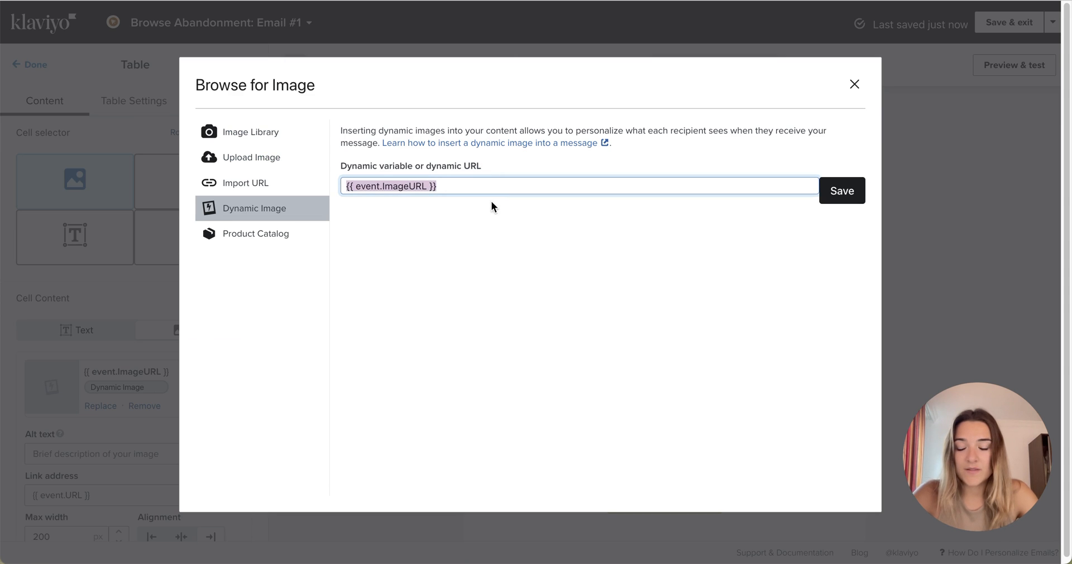
{"action": "mouse_move", "coordinate": [781, 216]}
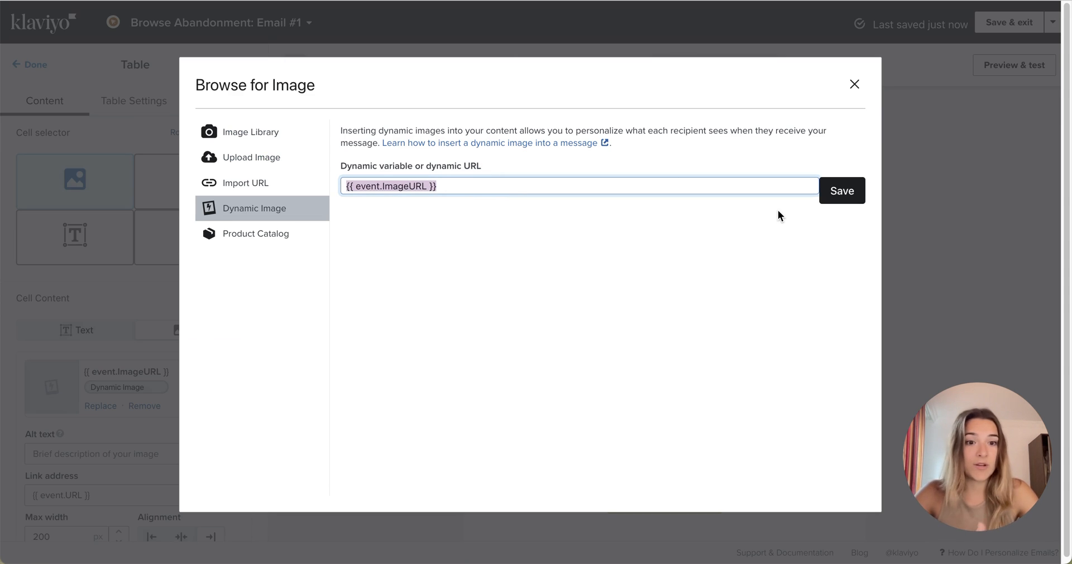
{"action": "left_click", "coordinate": [842, 190]}
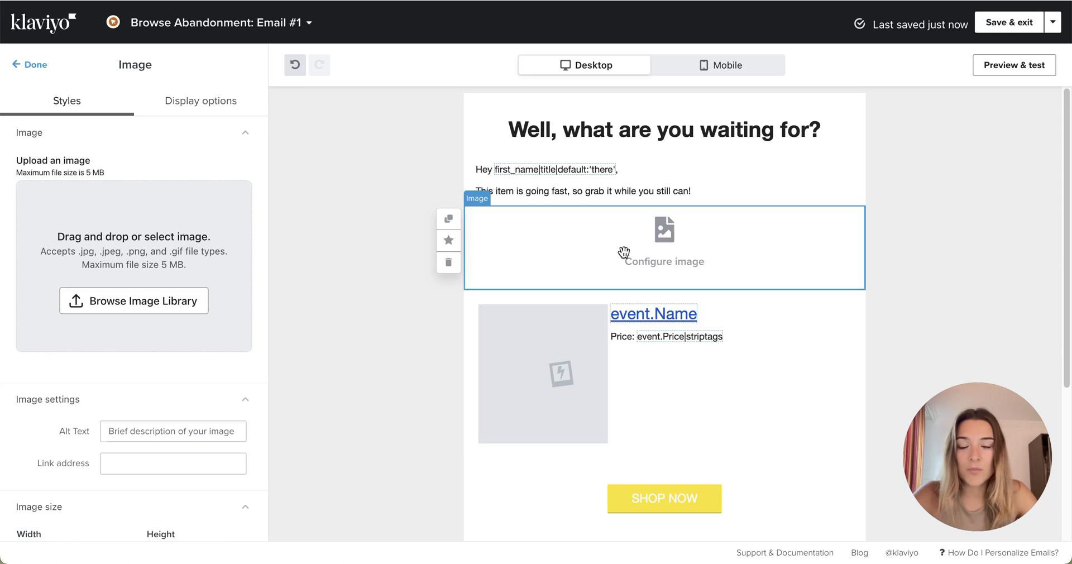
Set the image block's source to the dynamic variable {{ event.ImageURL }} and save it
{"action": "left_click", "coordinate": [133, 301]}
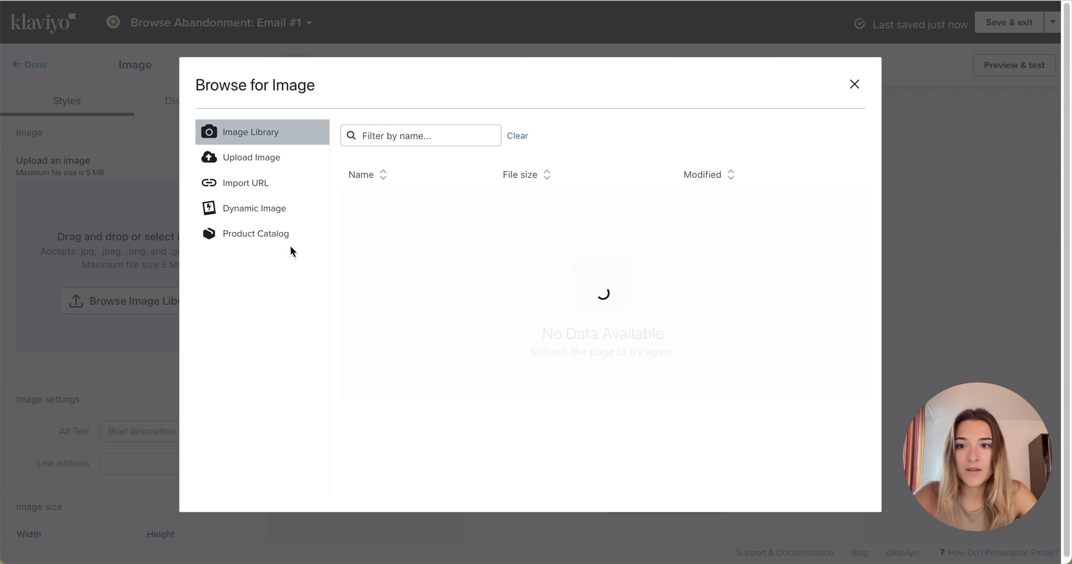
{"action": "left_click", "coordinate": [254, 208]}
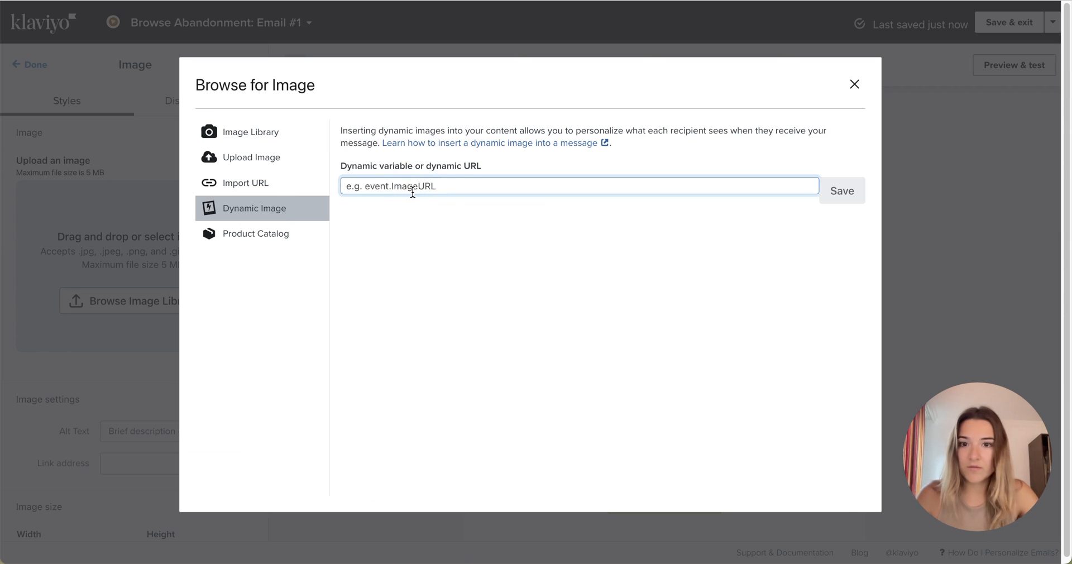
{"action": "type", "text": "{{ event.ImageURL"}
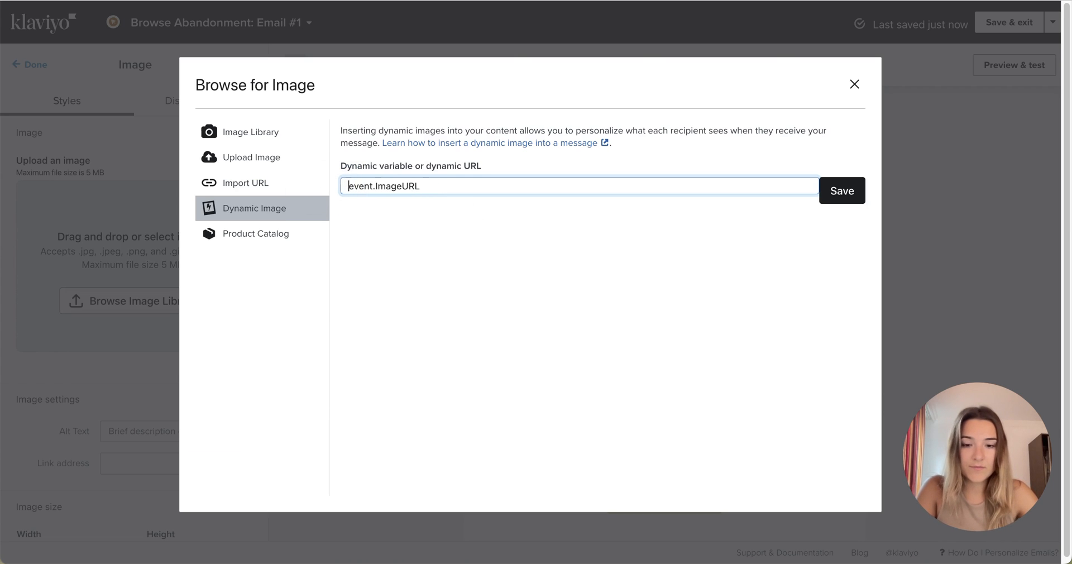
{"action": "left_click", "coordinate": [842, 190]}
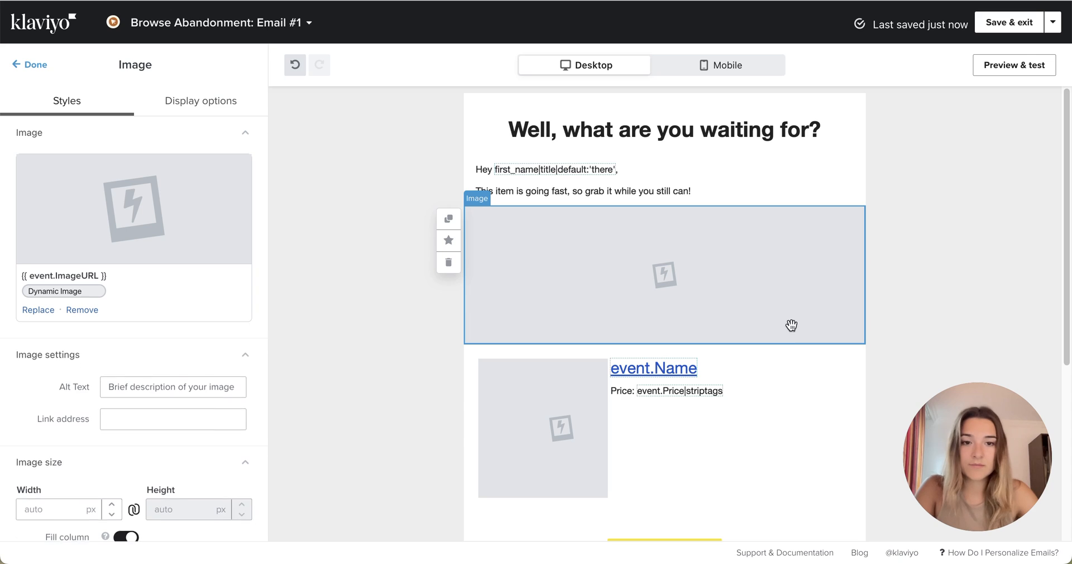
{"action": "left_click", "coordinate": [1014, 65]}
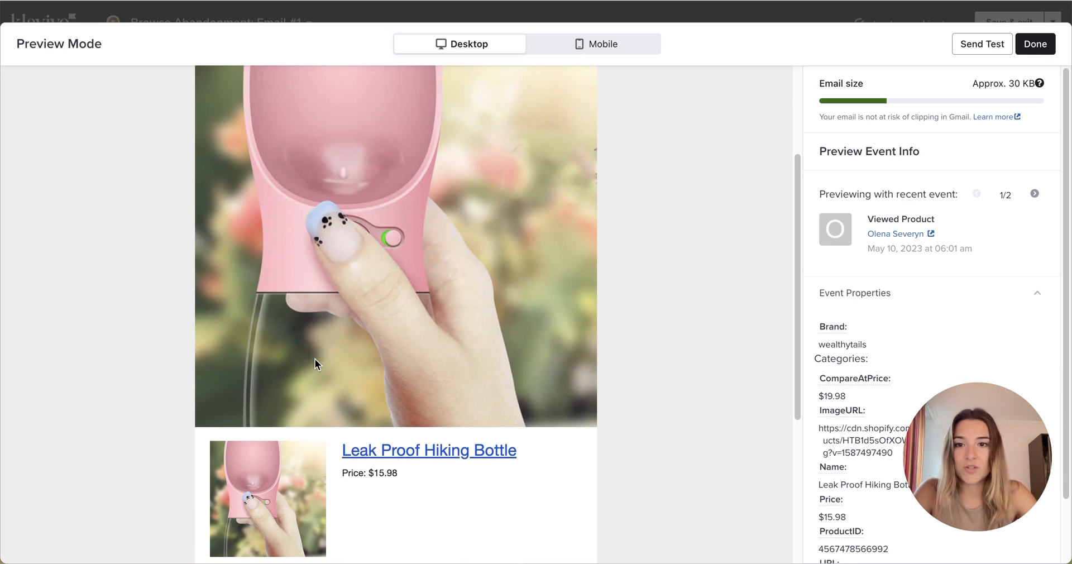
Scroll through the Desktop preview showing the Leak Proof Hiking Bottle image, name, price and Shop Now
{"action": "scroll", "scroll_direction": "up", "scroll_amount": 3}
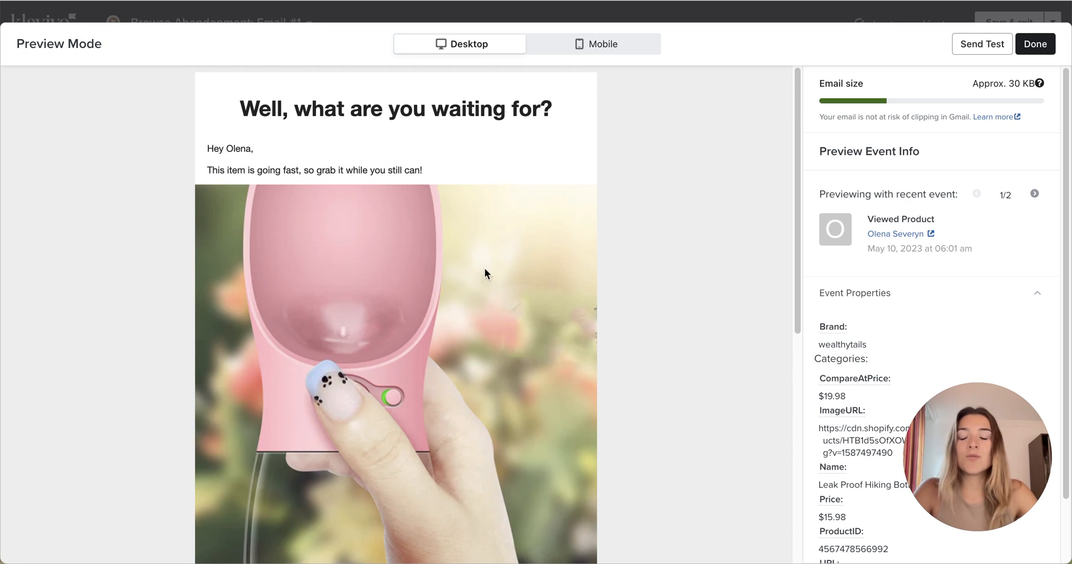
{"action": "mouse_move", "coordinate": [426, 349]}
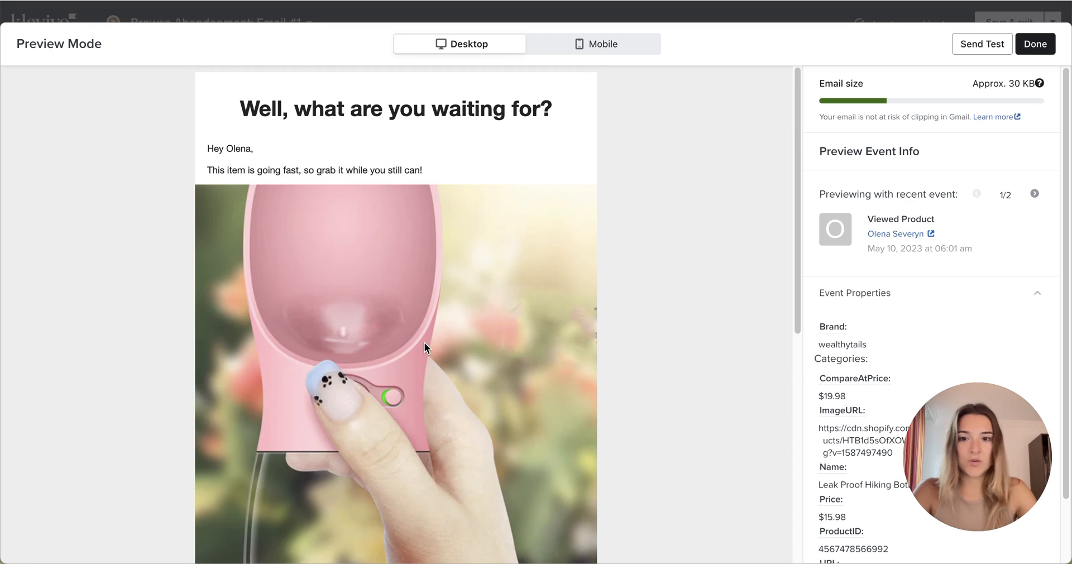
{"action": "mouse_move", "coordinate": [511, 342]}
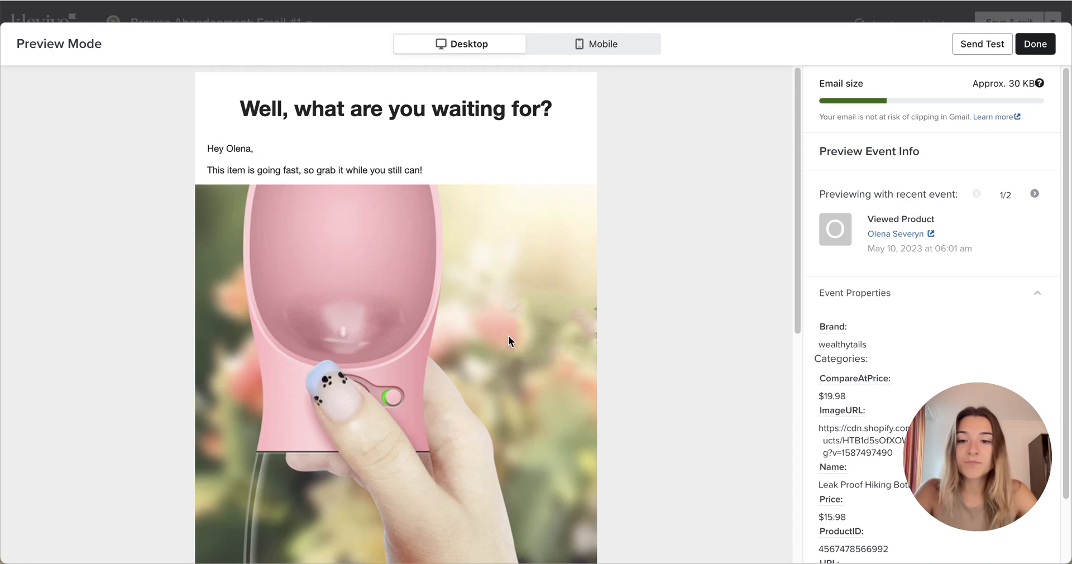
{"action": "mouse_move", "coordinate": [480, 362]}
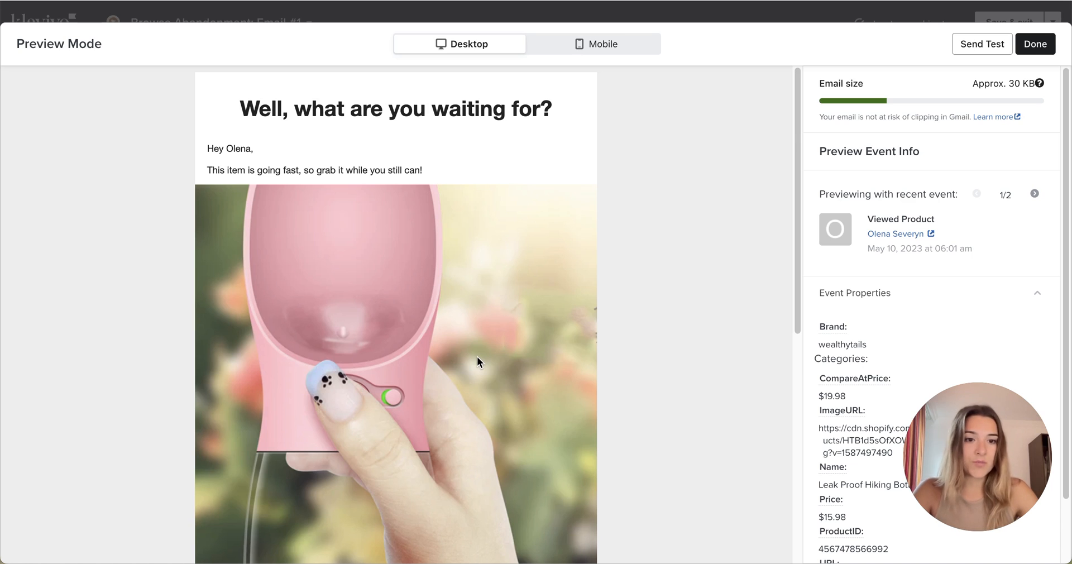
{"action": "mouse_move", "coordinate": [528, 489]}
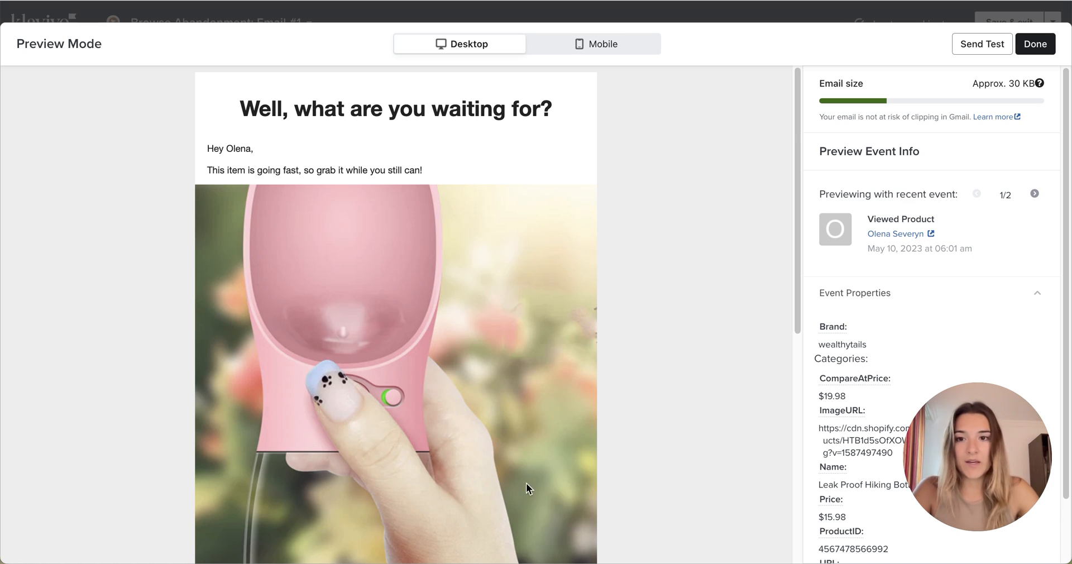
{"action": "mouse_move", "coordinate": [467, 100]}
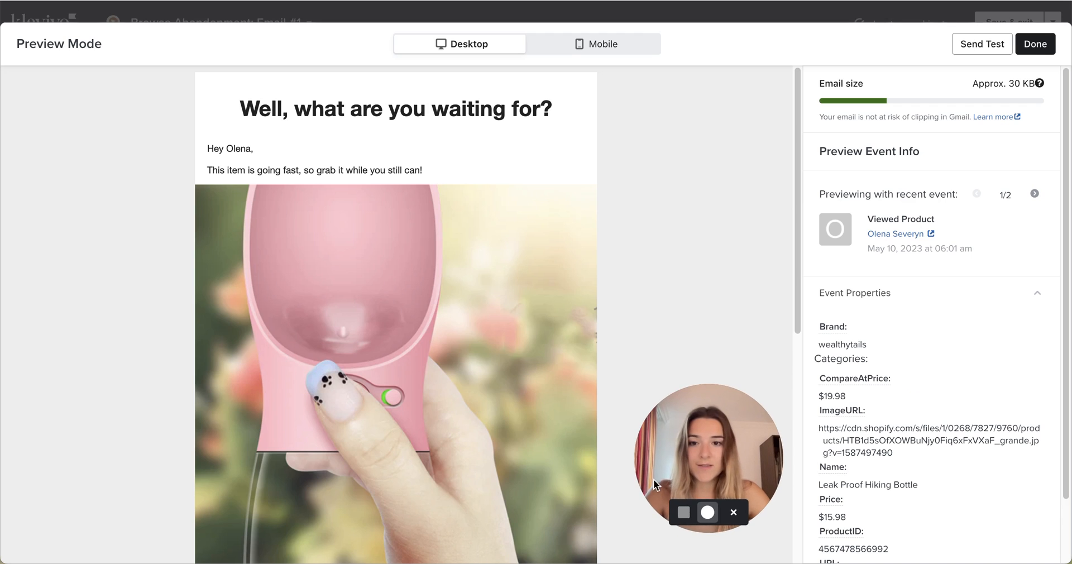
{"action": "scroll", "scroll_direction": "down", "scroll_amount": 3}
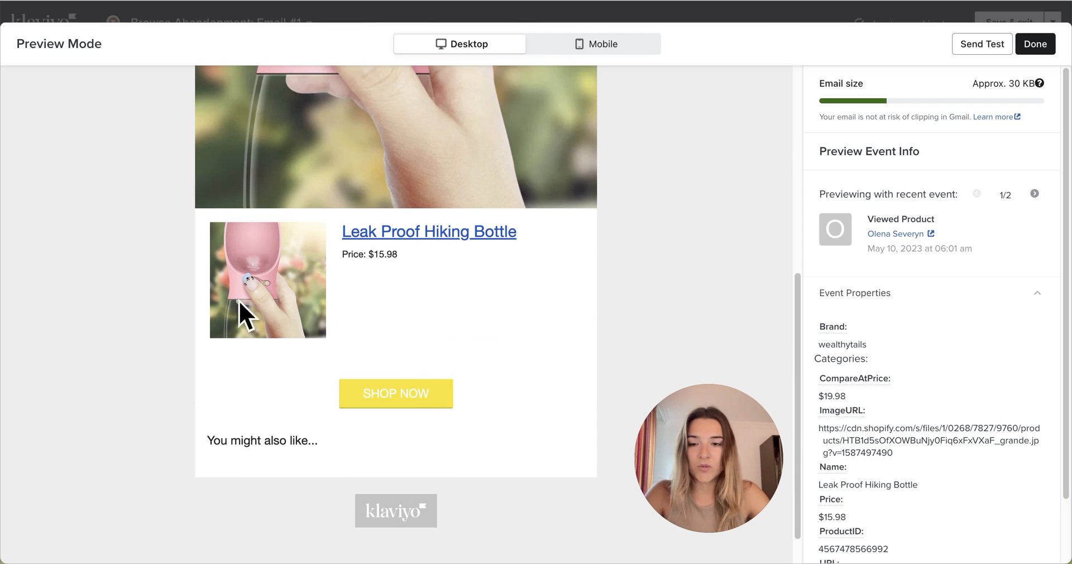
{"action": "mouse_move", "coordinate": [315, 312]}
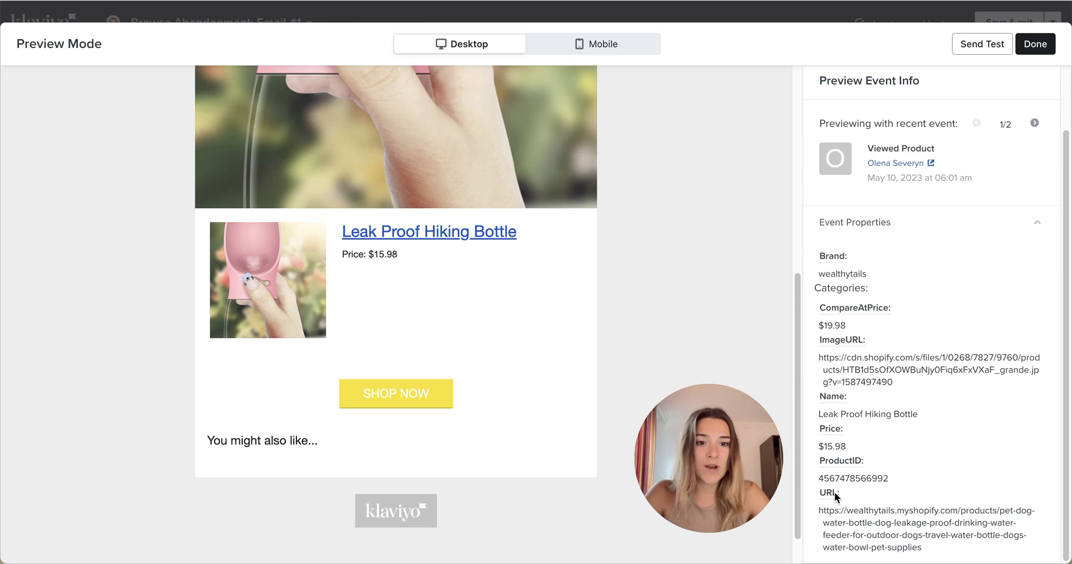
{"action": "mouse_move", "coordinate": [342, 133]}
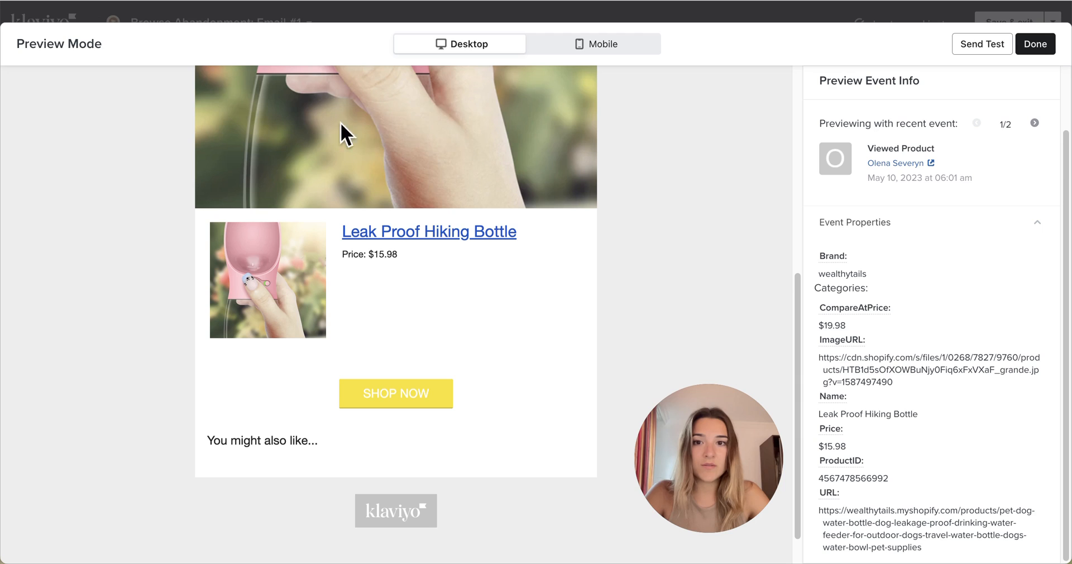
{"action": "mouse_move", "coordinate": [860, 487]}
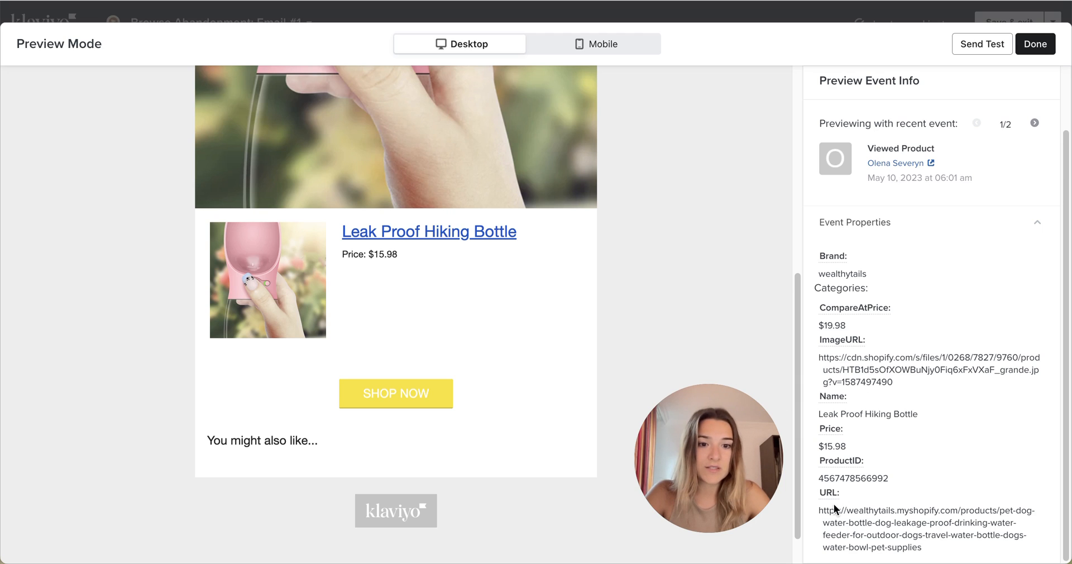
{"action": "mouse_move", "coordinate": [840, 347]}
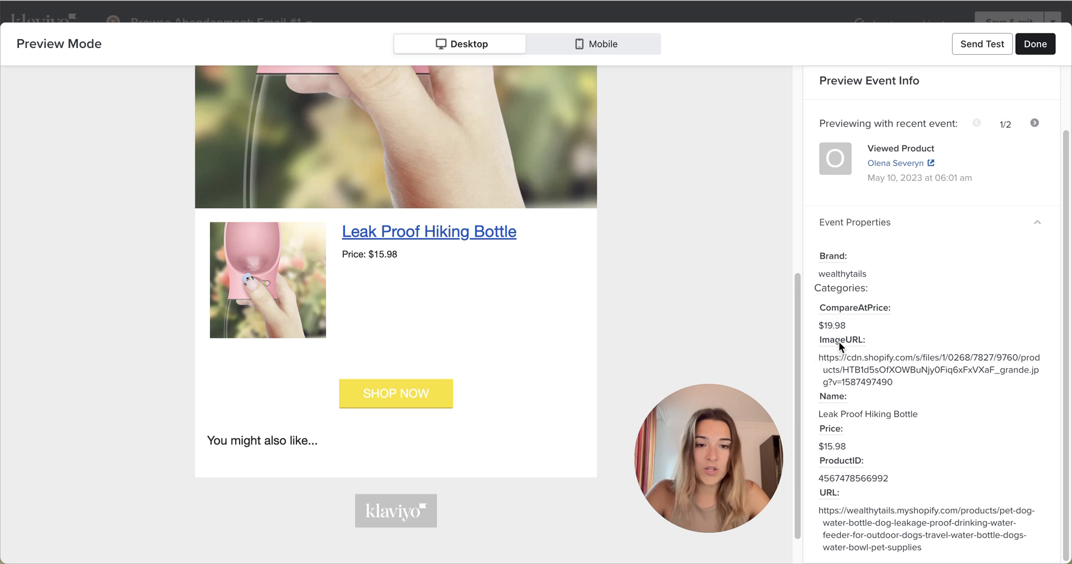
{"action": "left_click", "coordinate": [842, 339]}
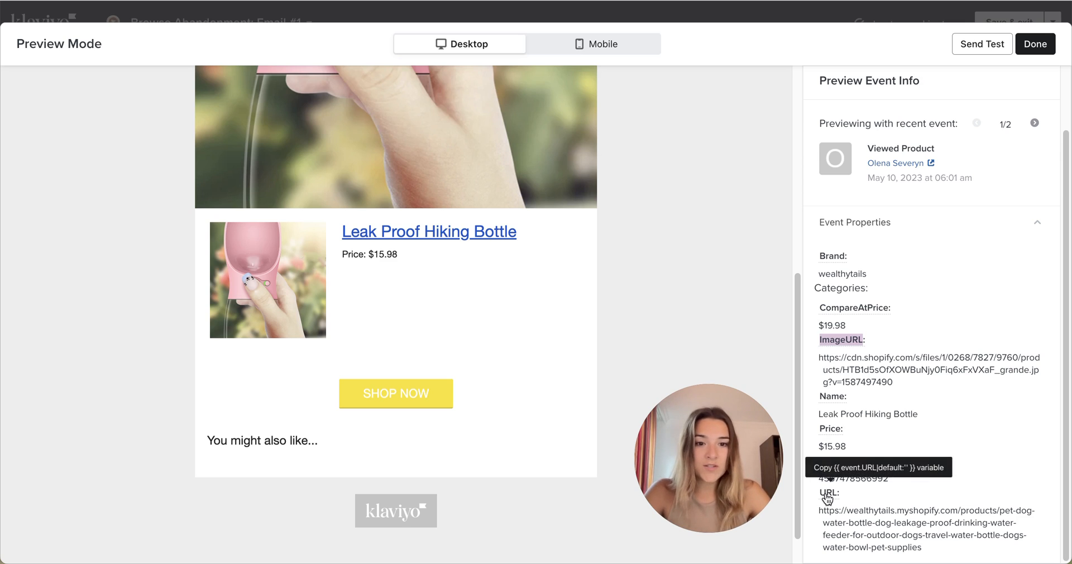
{"action": "mouse_move", "coordinate": [456, 172]}
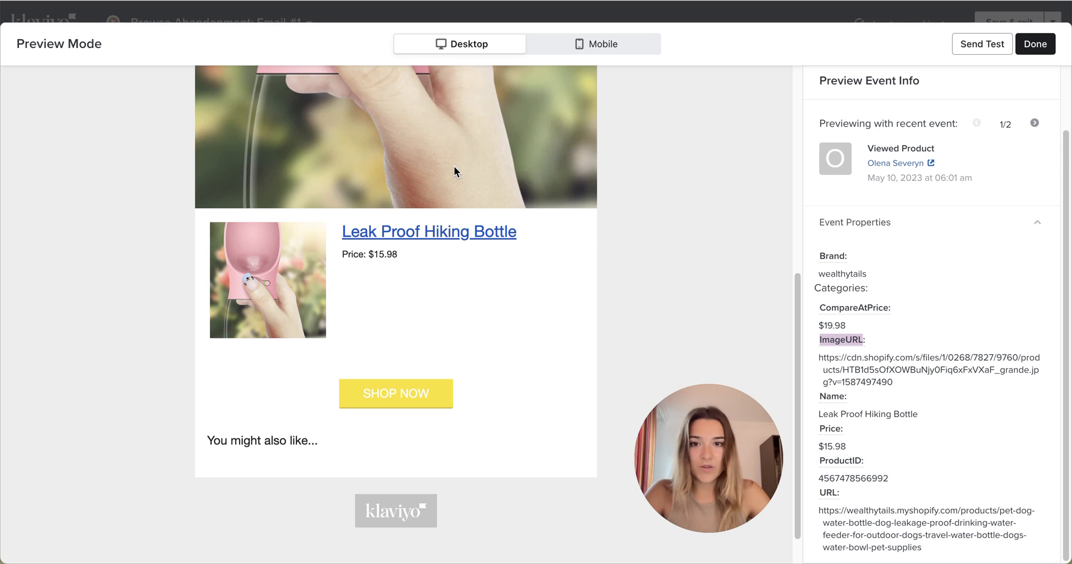
{"action": "mouse_move", "coordinate": [815, 474]}
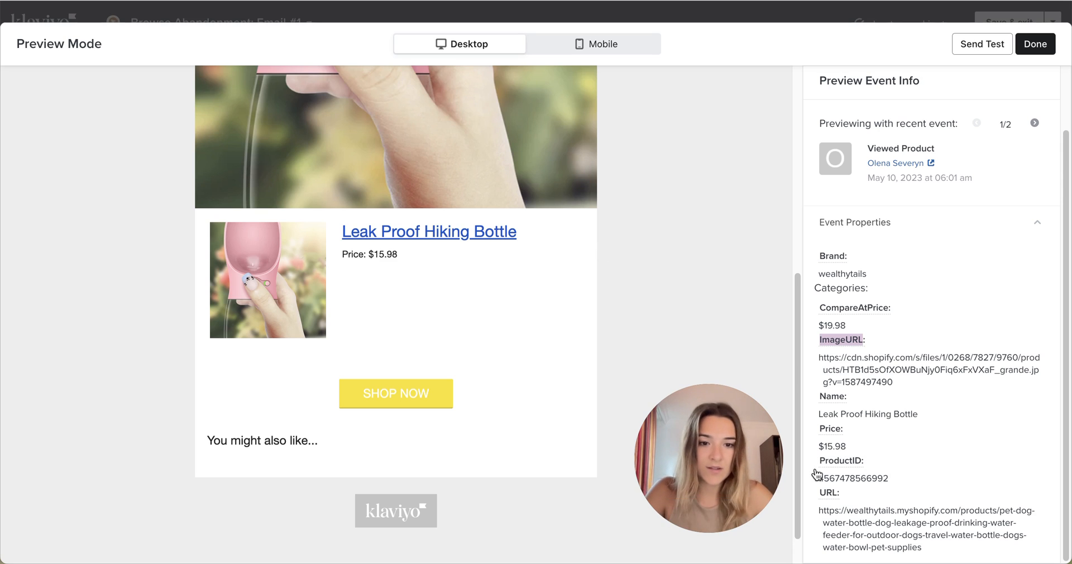
{"action": "mouse_move", "coordinate": [830, 499]}
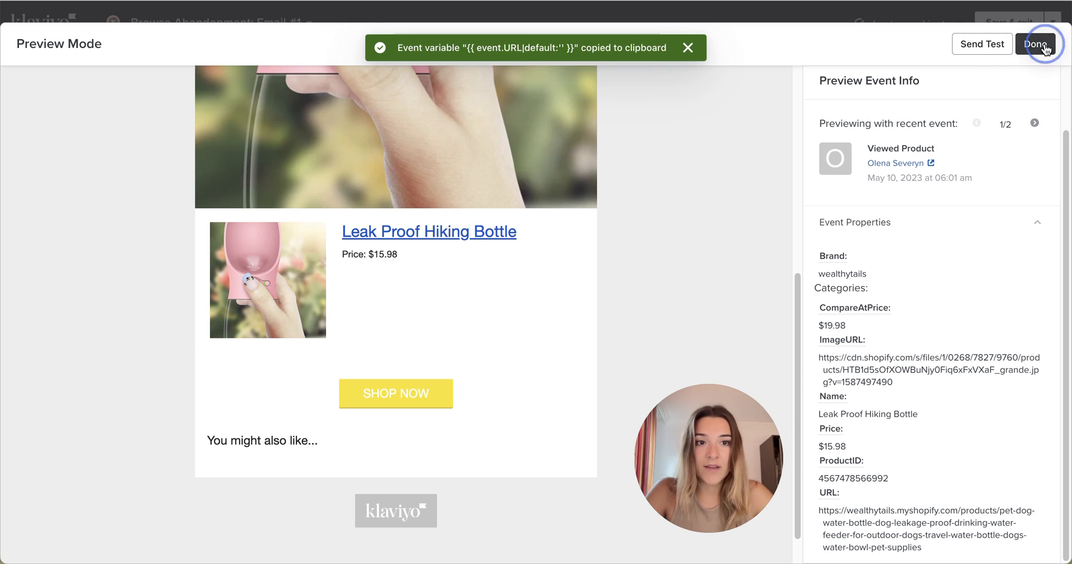
Link the dynamic image to the product URL variable, add 'view' alt text and finish editing
{"action": "left_click", "coordinate": [1036, 44]}
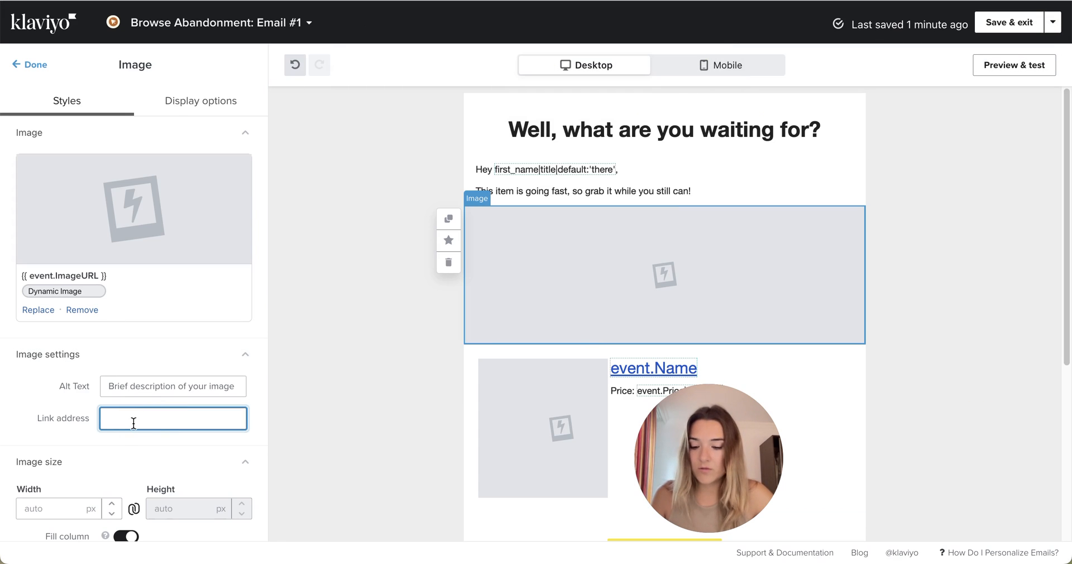
{"action": "type", "text": "view"}
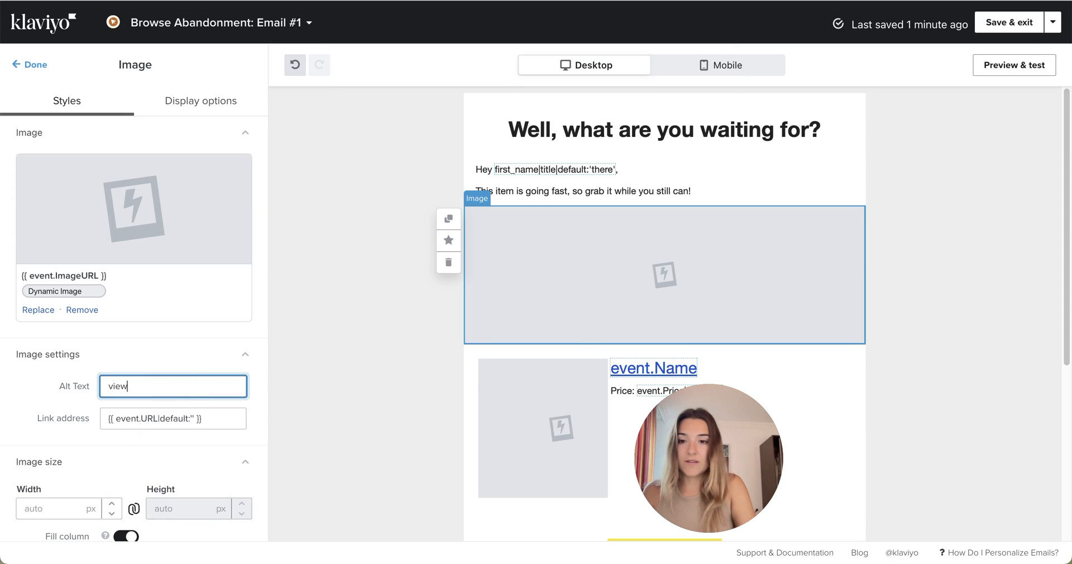
{"action": "left_click", "coordinate": [29, 65]}
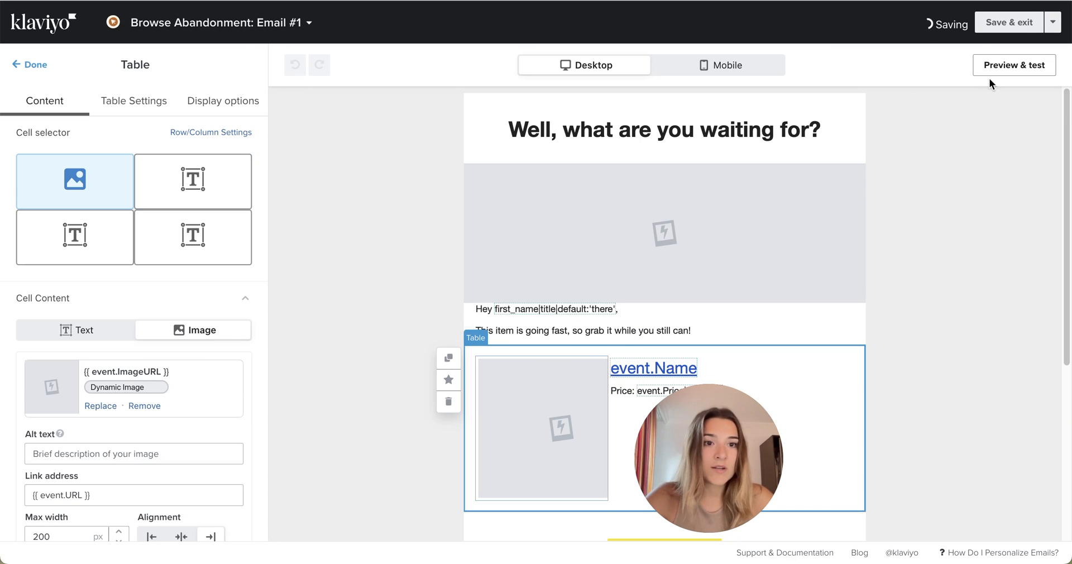
Copy the event.Name variable from Preview & test to replace 'This item' in the greeting
{"action": "left_click", "coordinate": [1014, 65]}
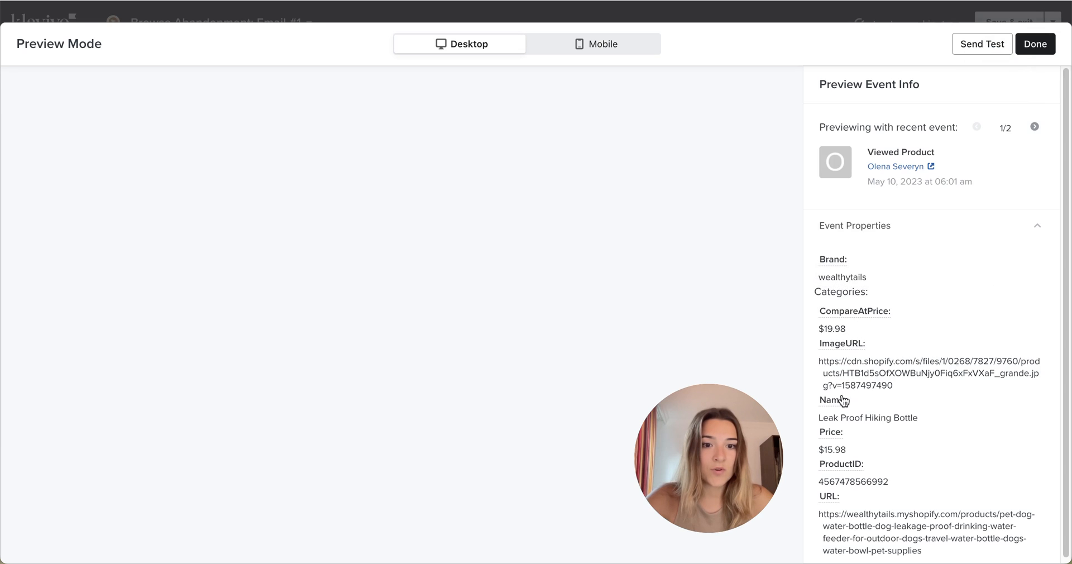
{"action": "left_click", "coordinate": [831, 399]}
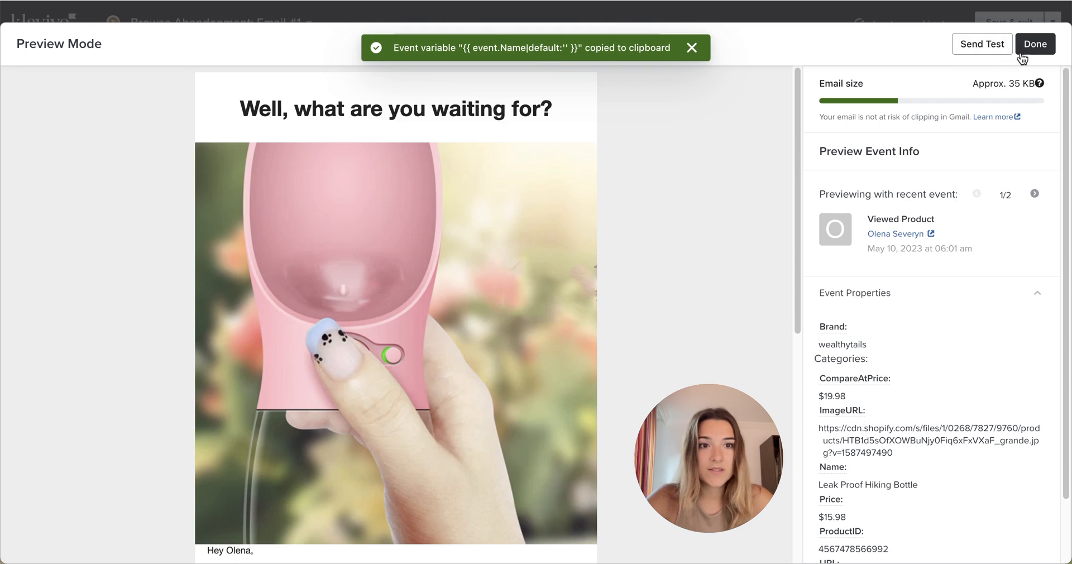
{"action": "left_click", "coordinate": [1035, 44]}
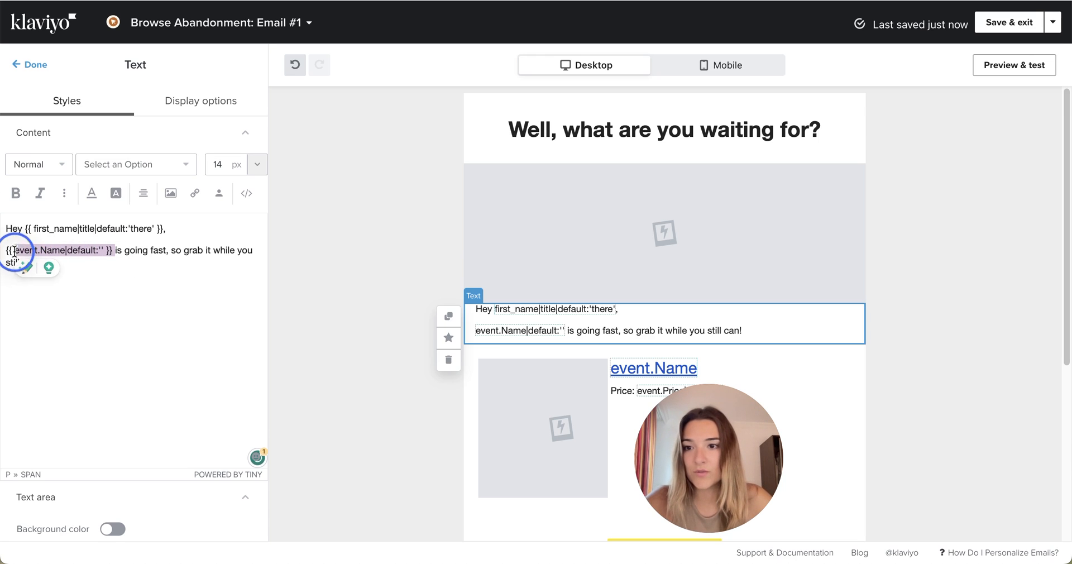
Bold the product name variable and link it to the copied product URL variable
{"action": "left_click", "coordinate": [14, 194]}
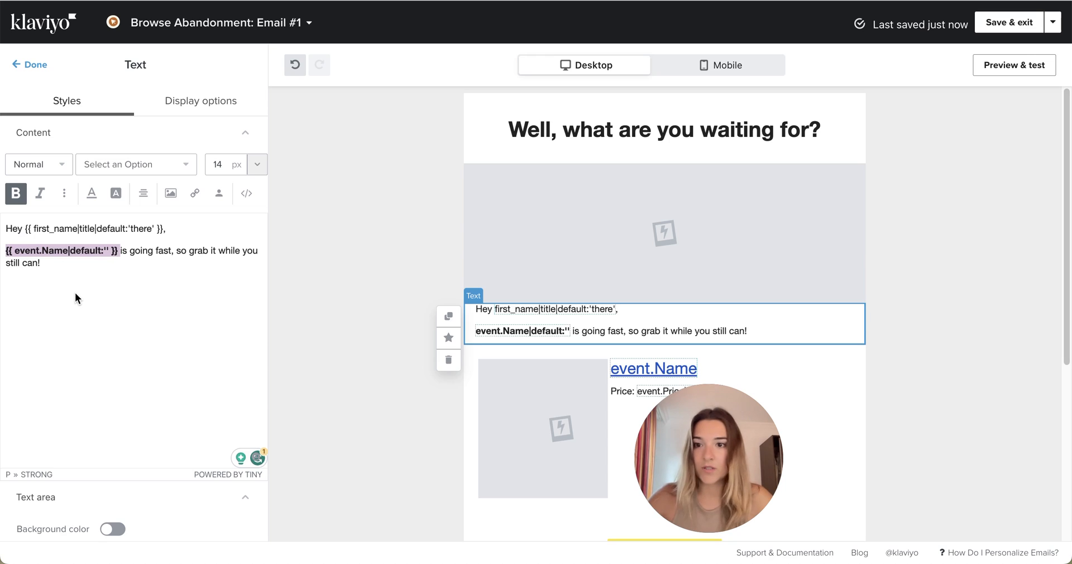
{"action": "mouse_move", "coordinate": [1014, 64]}
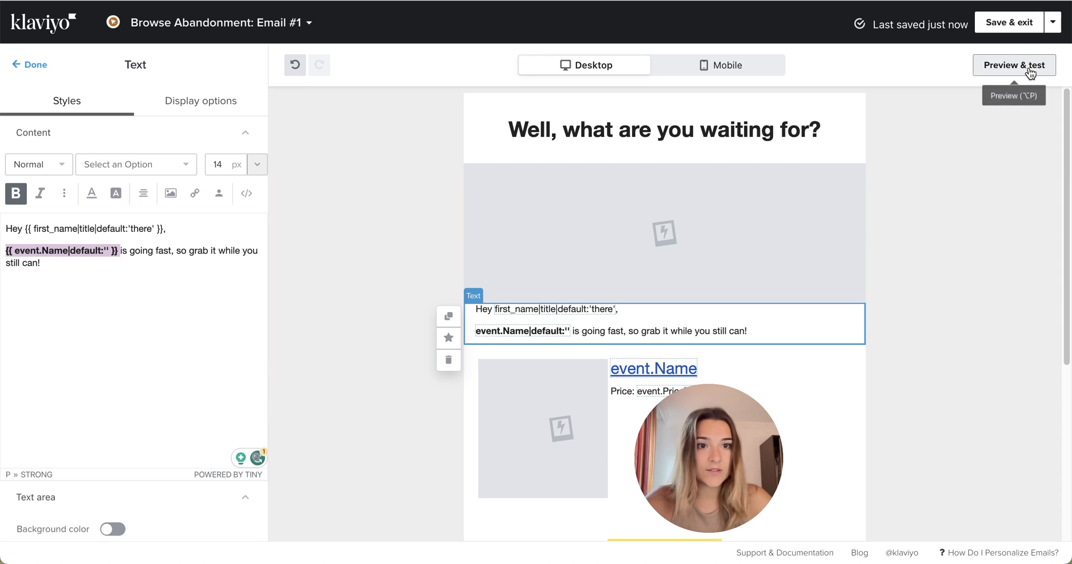
{"action": "left_click", "coordinate": [1014, 65]}
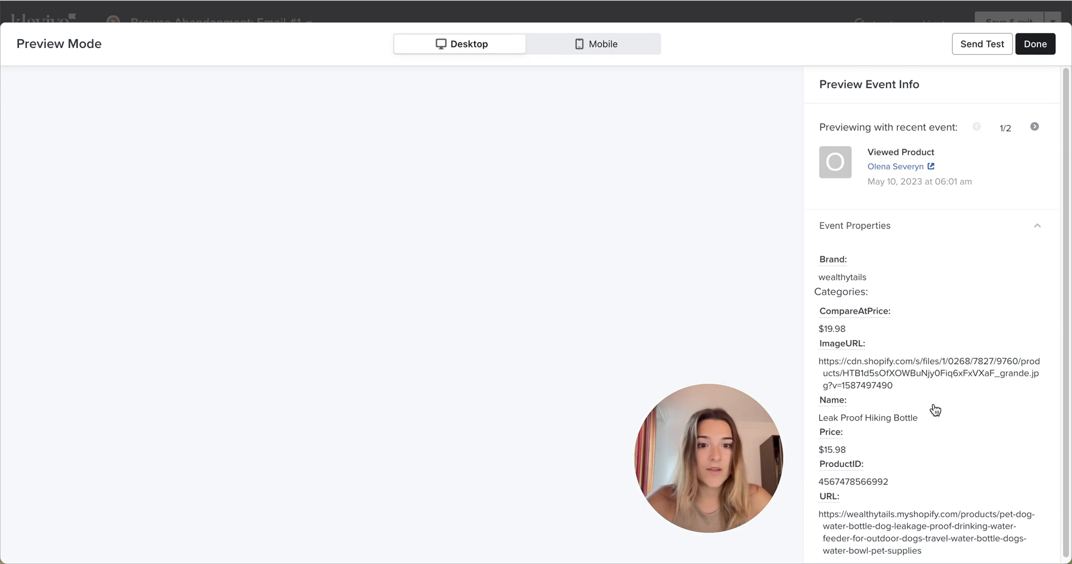
{"action": "mouse_move", "coordinate": [831, 506]}
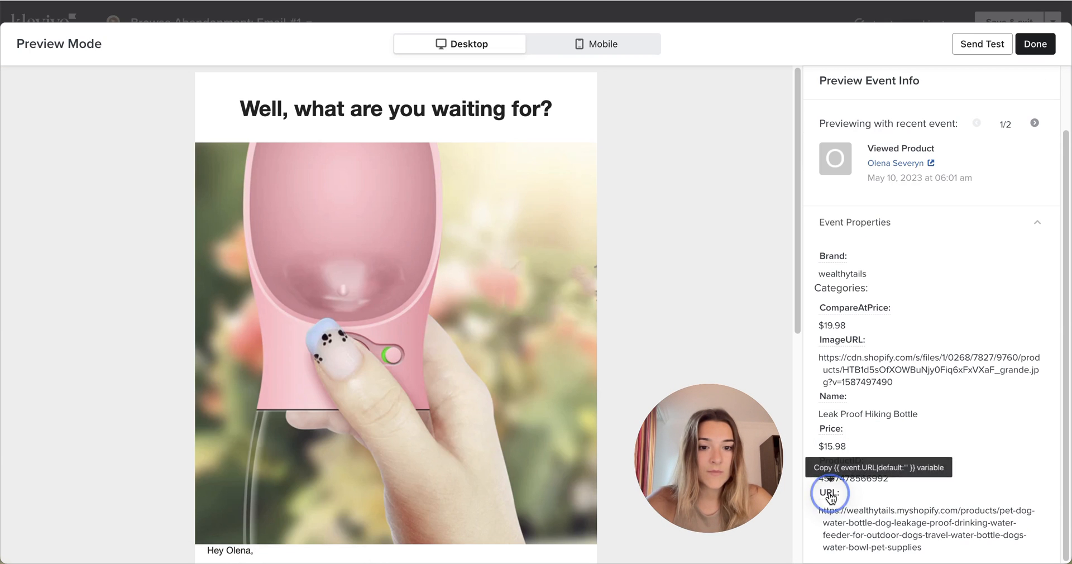
{"action": "left_click", "coordinate": [828, 492]}
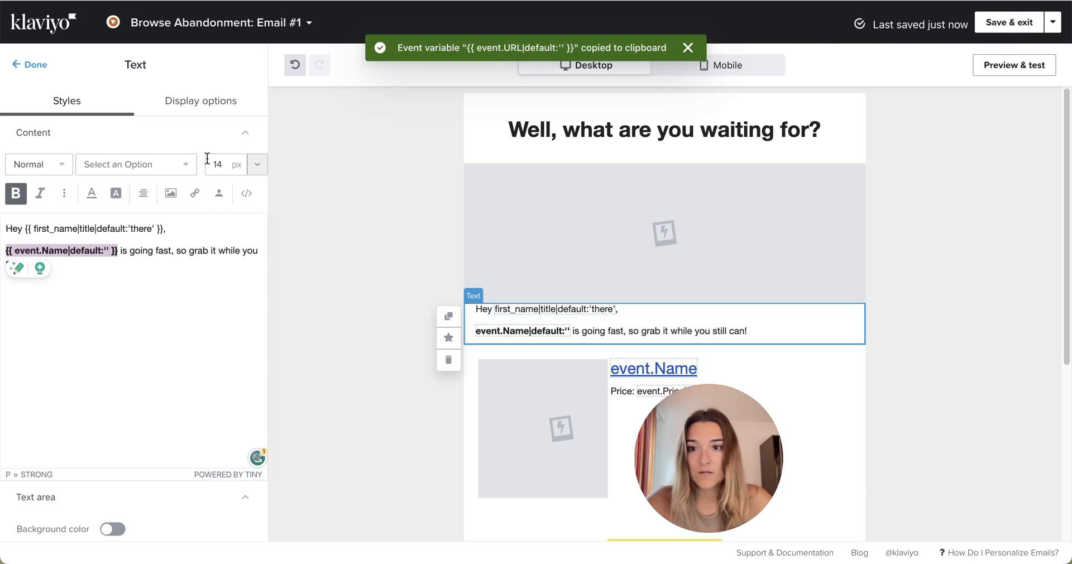
{"action": "left_click", "coordinate": [194, 193]}
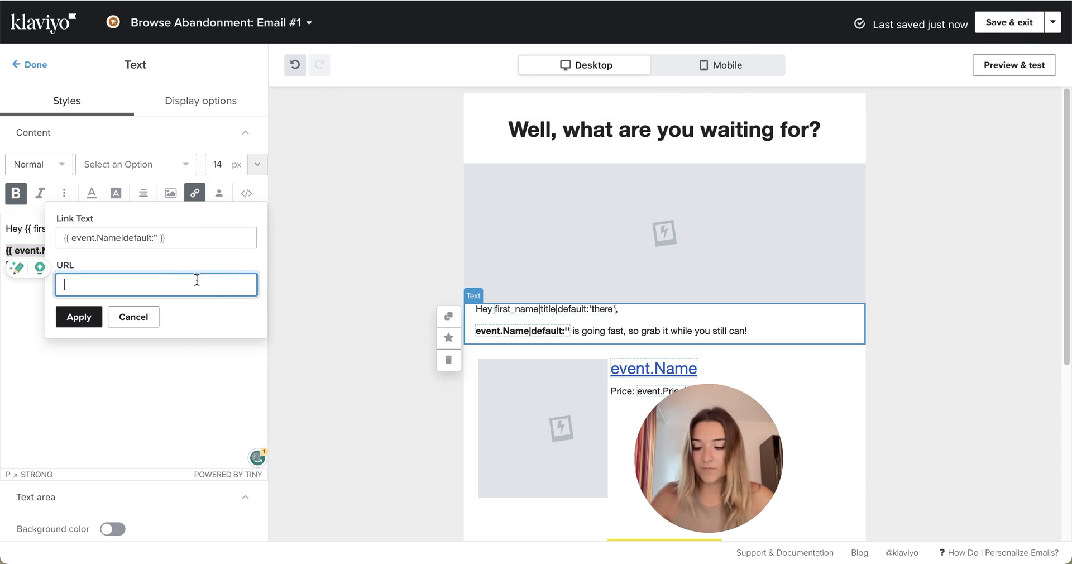
{"action": "left_click", "coordinate": [78, 316]}
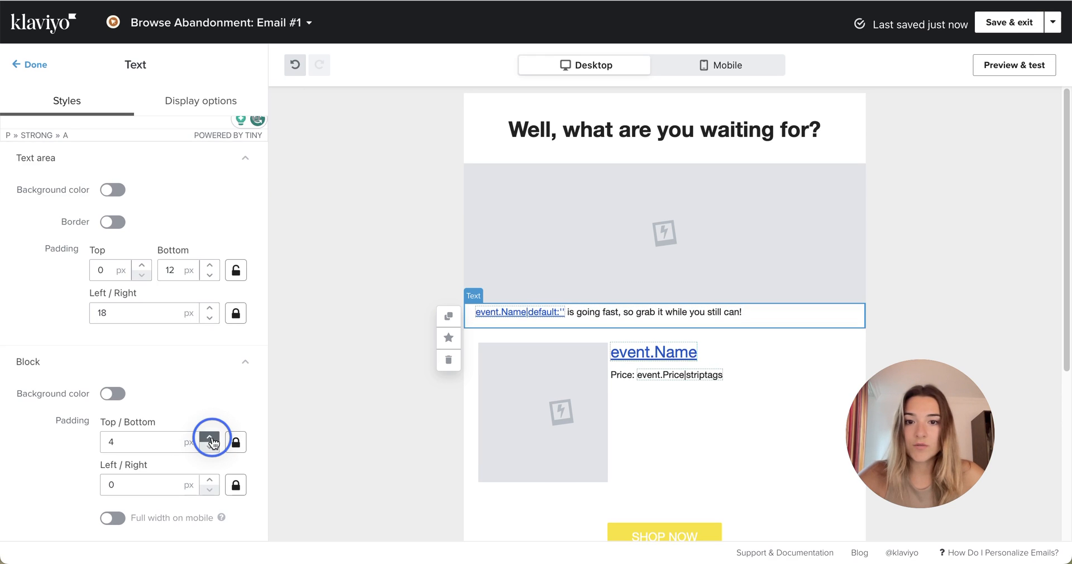
Raise the sentence block's top and bottom padding to 37px and finish editing
{"action": "left_click", "coordinate": [210, 438]}
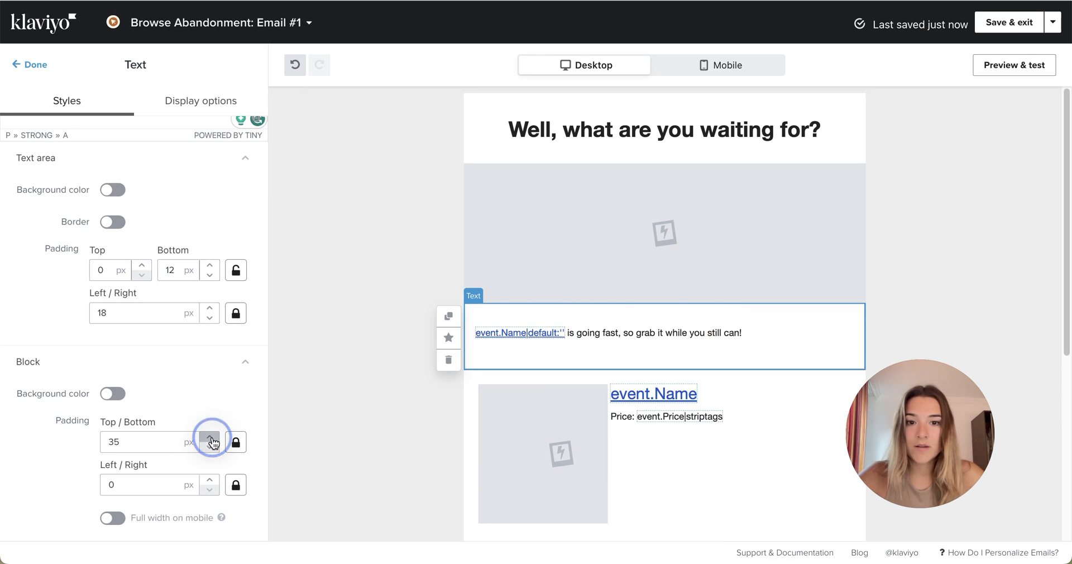
{"action": "left_click", "coordinate": [209, 437]}
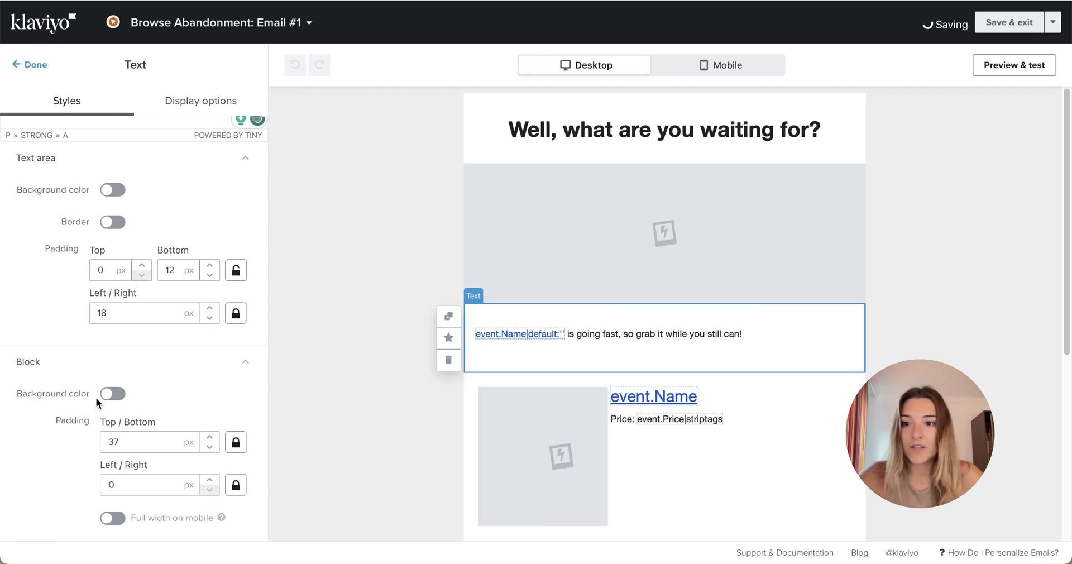
{"action": "left_click", "coordinate": [29, 65]}
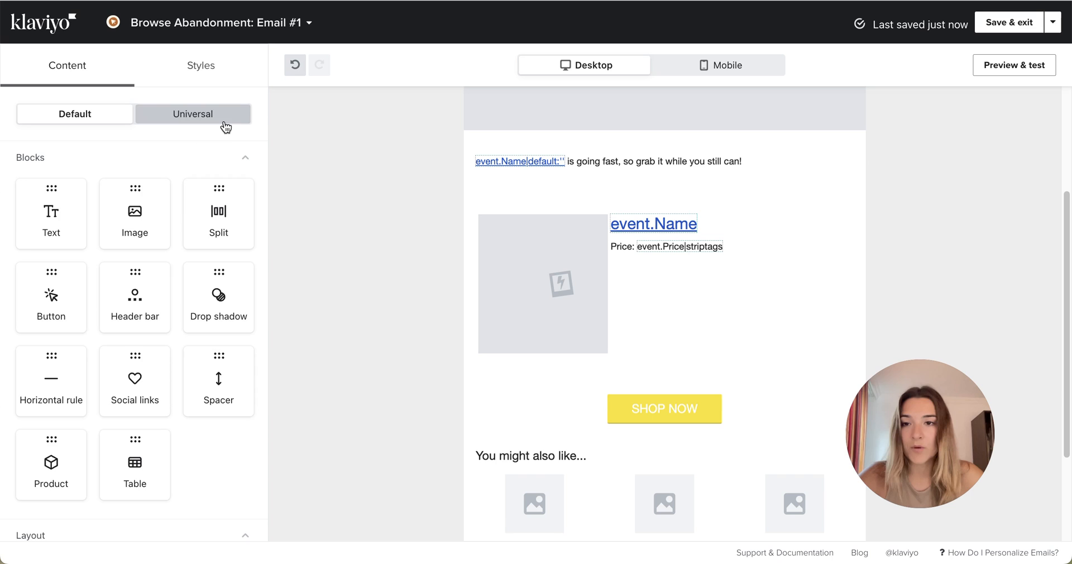
Add the Pink Button universal block, unlink it from its shared version and point it to event.URL
{"action": "left_click", "coordinate": [194, 114]}
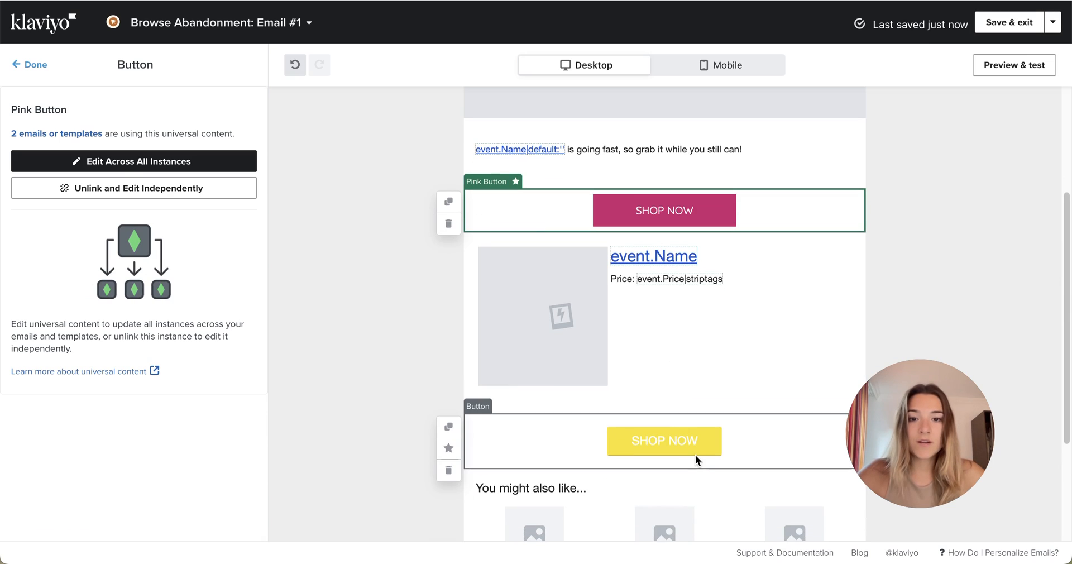
{"action": "left_click", "coordinate": [663, 440]}
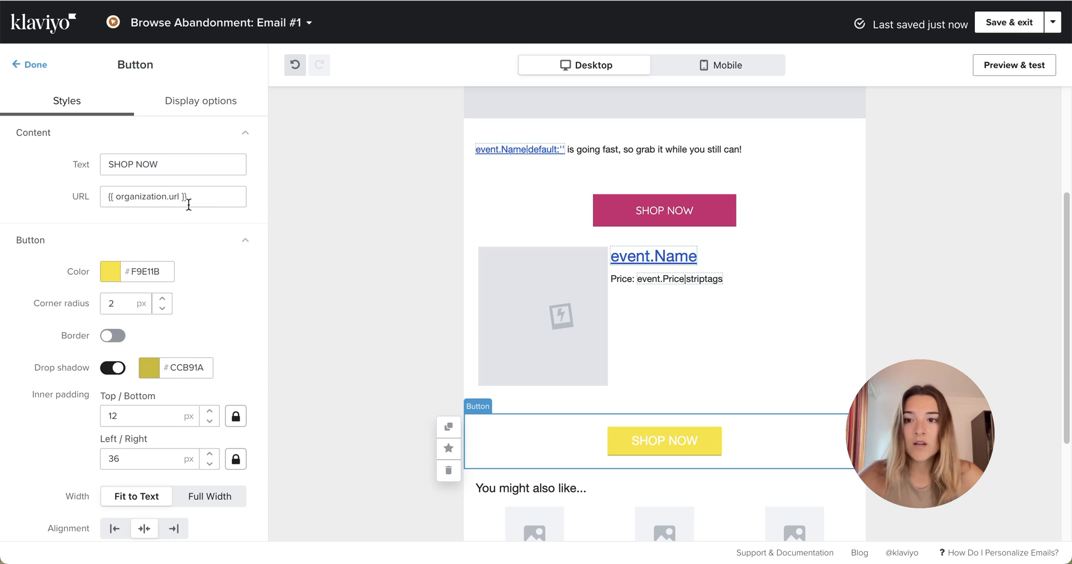
{"action": "left_click", "coordinate": [1014, 65]}
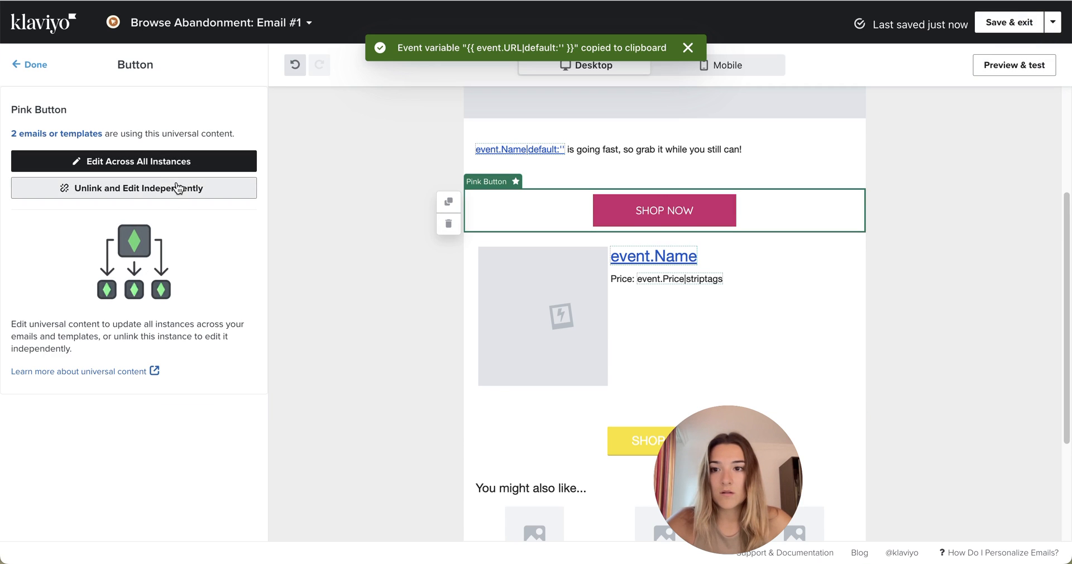
{"action": "left_click", "coordinate": [133, 188]}
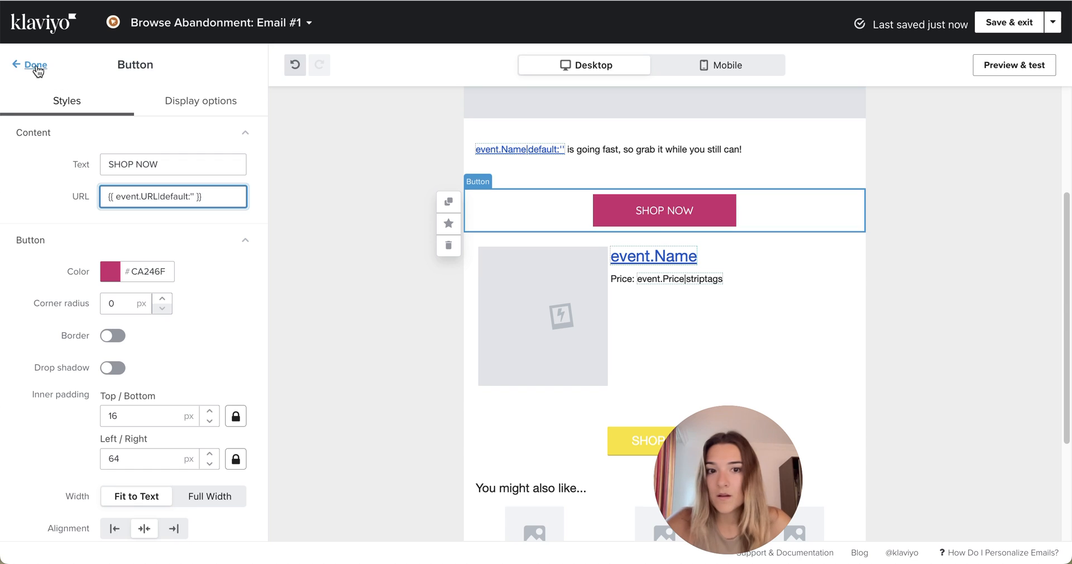
{"action": "left_click", "coordinate": [32, 64]}
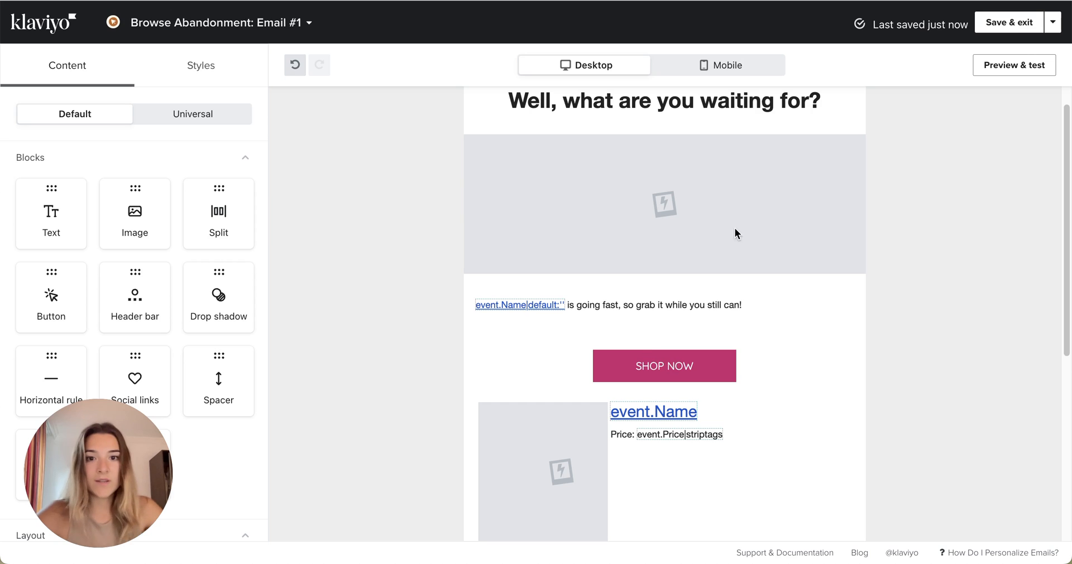
Remove the product card and yellow button, set the dynamic image width to 300px and check it in preview
{"action": "scroll", "scroll_direction": "down", "scroll_amount": 3}
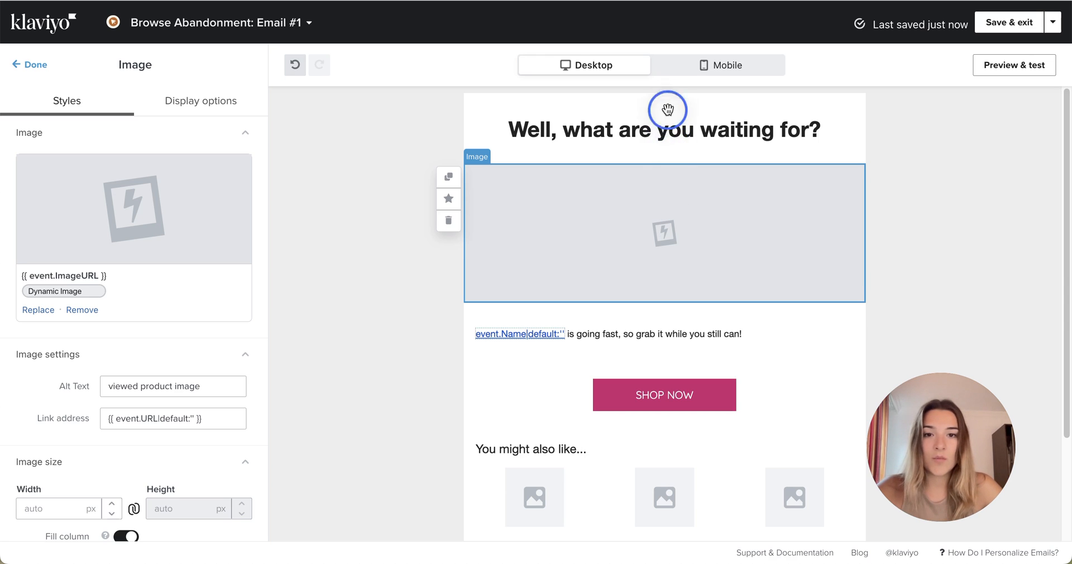
{"action": "mouse_move", "coordinate": [174, 327]}
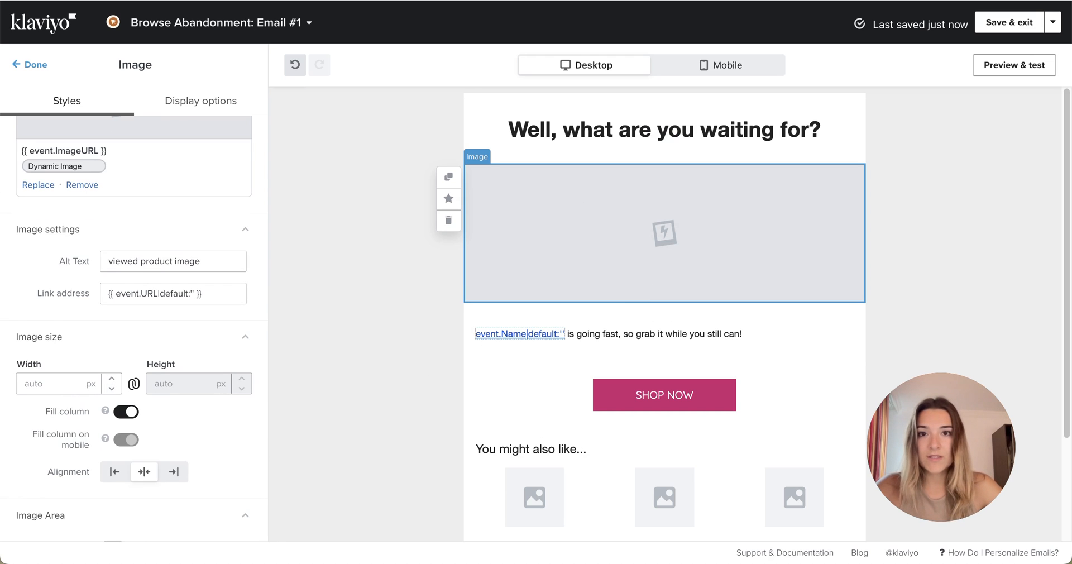
{"action": "left_click", "coordinate": [1014, 65]}
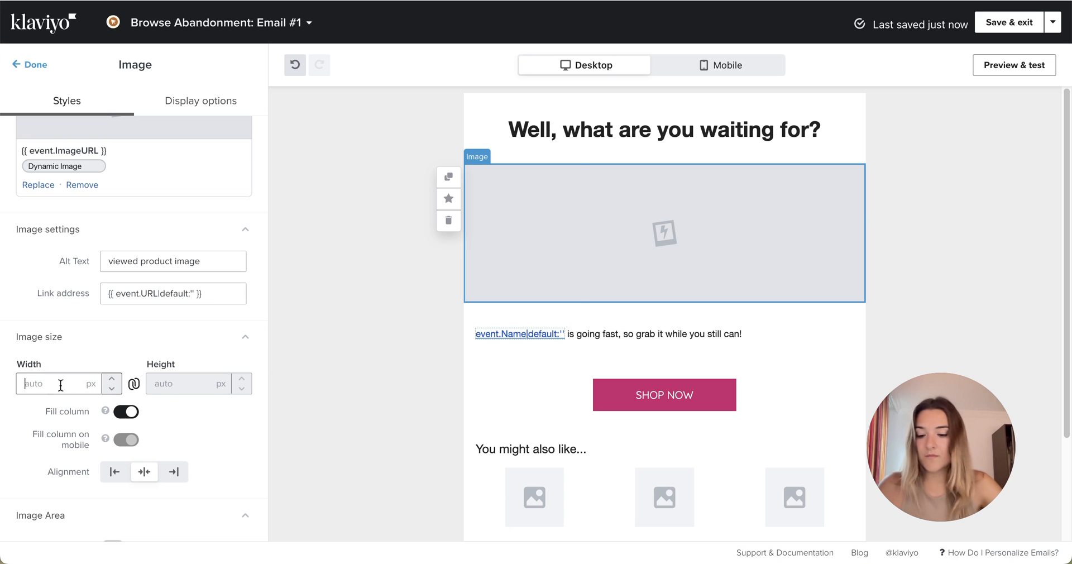
{"action": "type", "text": "25030"}
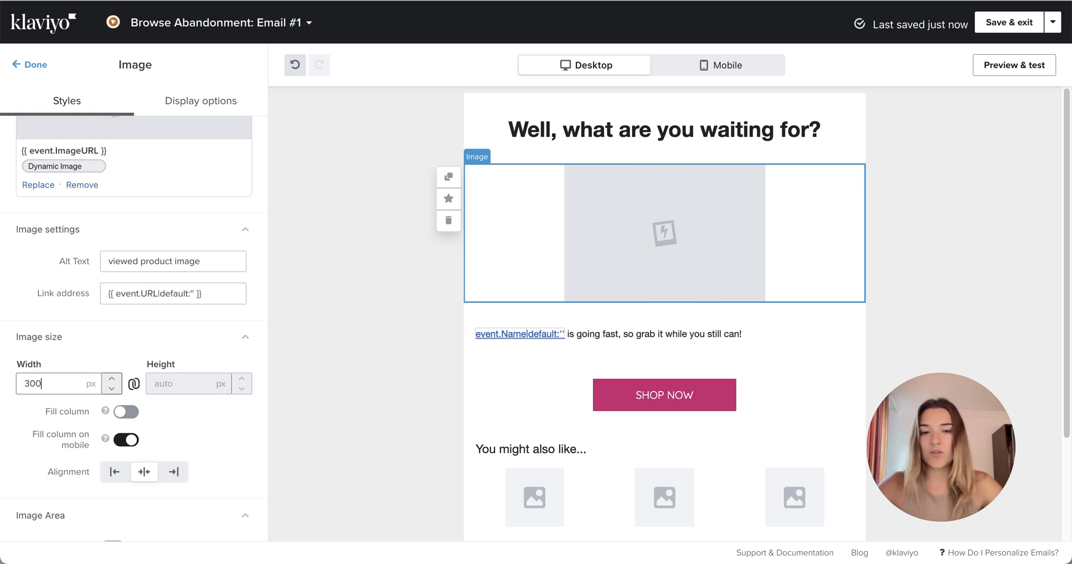
{"action": "mouse_move", "coordinate": [169, 363]}
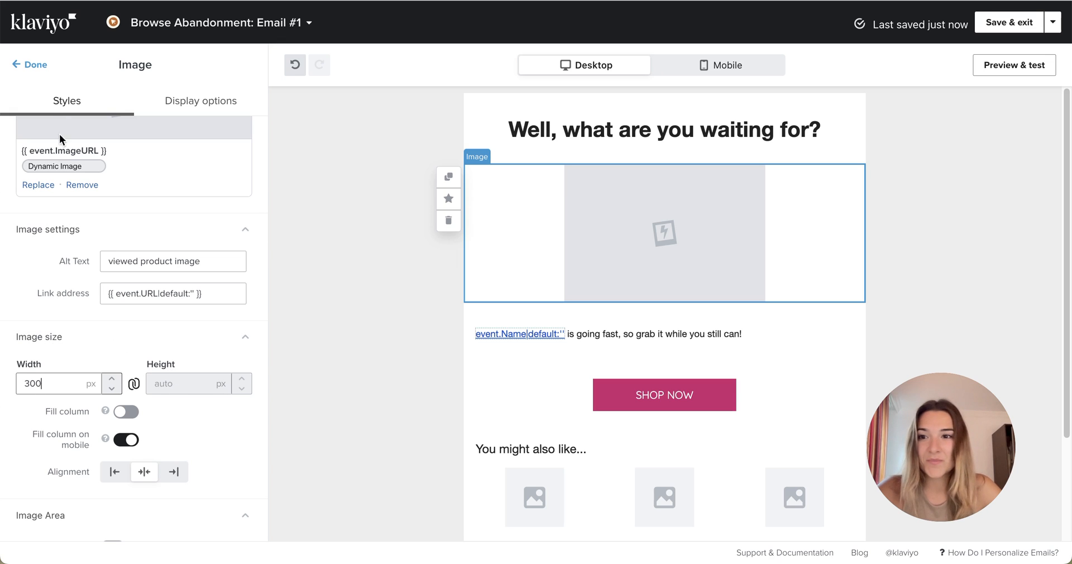
{"action": "left_click", "coordinate": [1015, 65]}
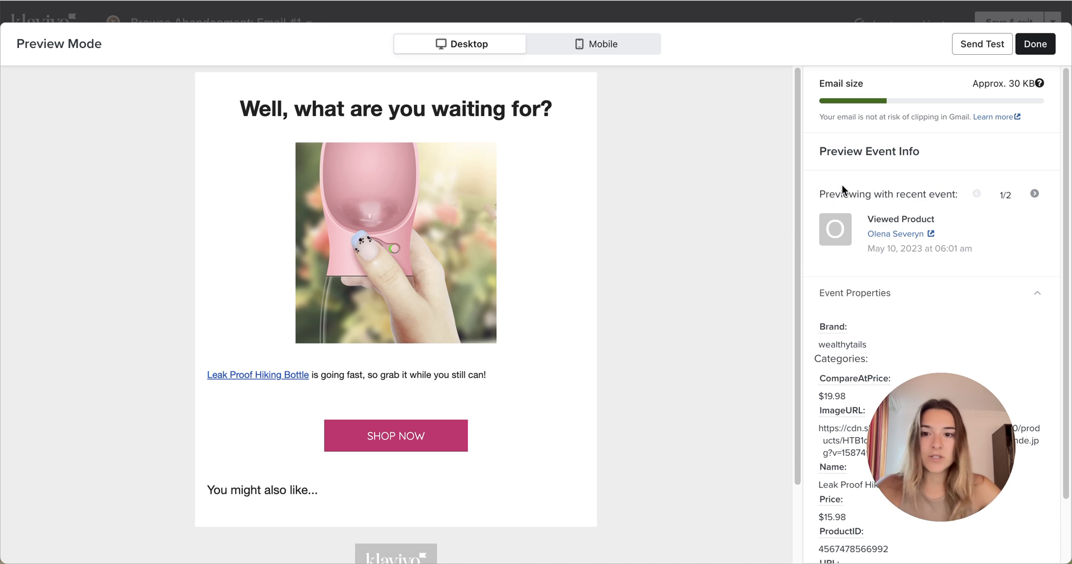
{"action": "left_click", "coordinate": [1035, 43]}
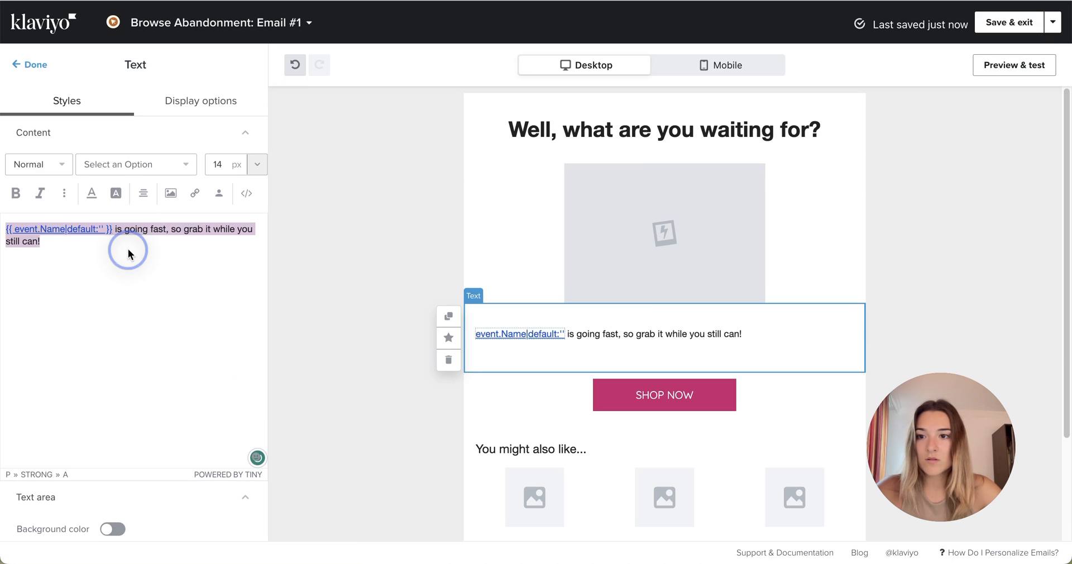
Centre the product-name sentence and cut its block's bottom padding to 13px, keeping 37px on top
{"action": "left_click", "coordinate": [142, 193]}
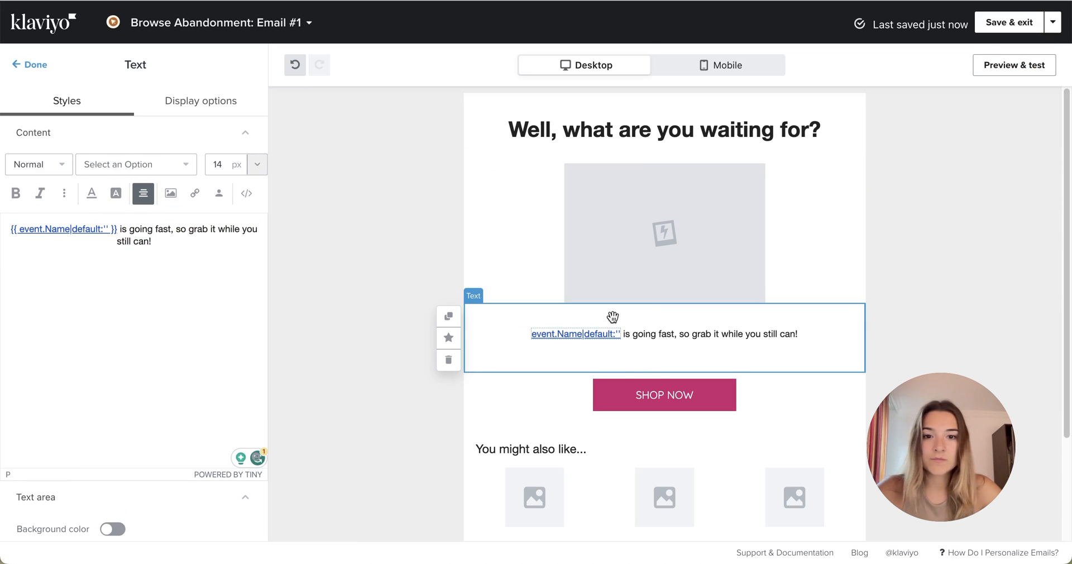
{"action": "scroll", "scroll_direction": "down", "scroll_amount": 3}
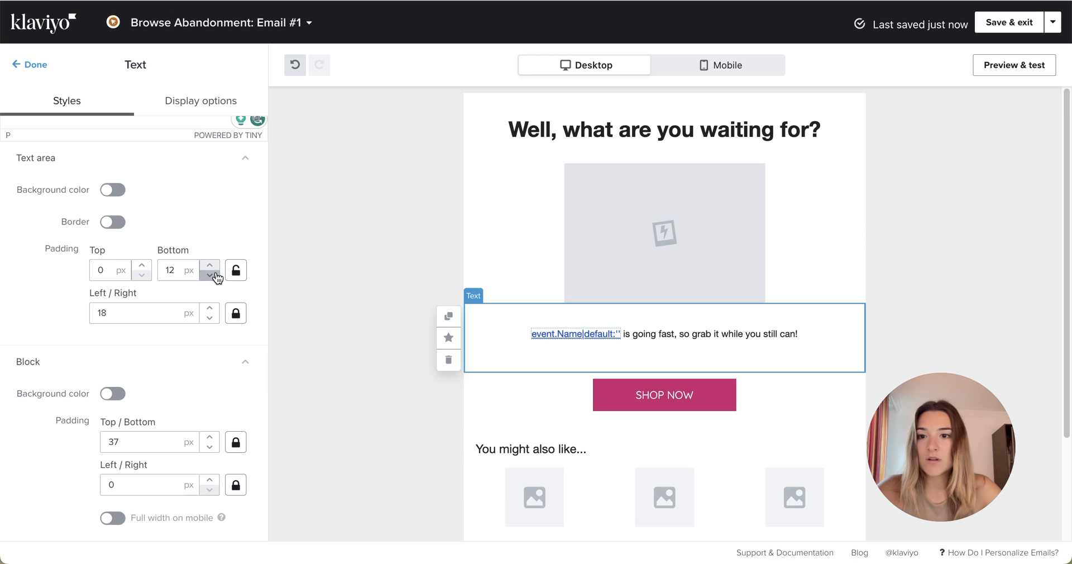
{"action": "mouse_move", "coordinate": [236, 441]}
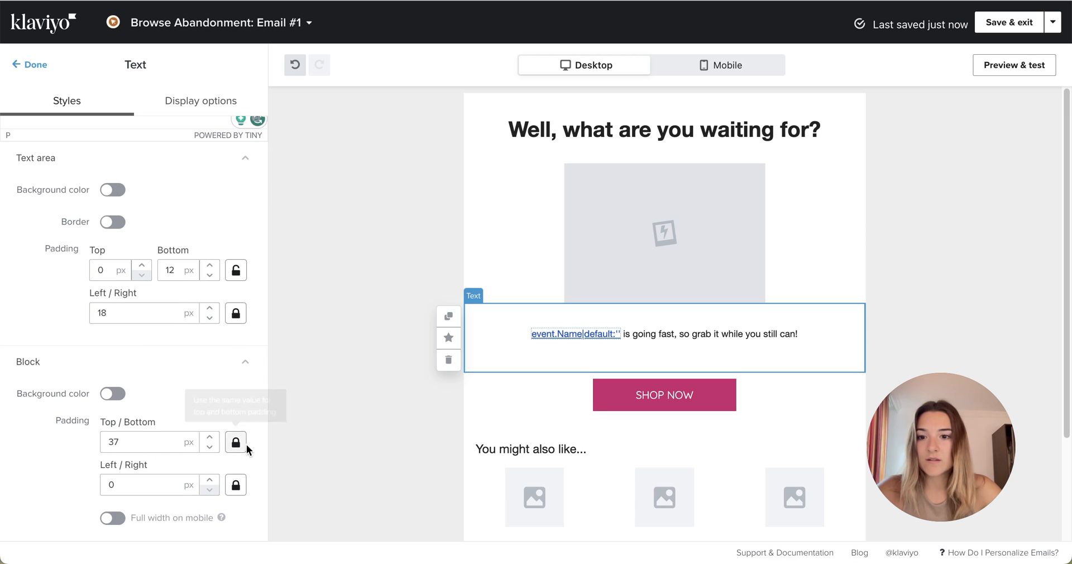
{"action": "left_click", "coordinate": [236, 442]}
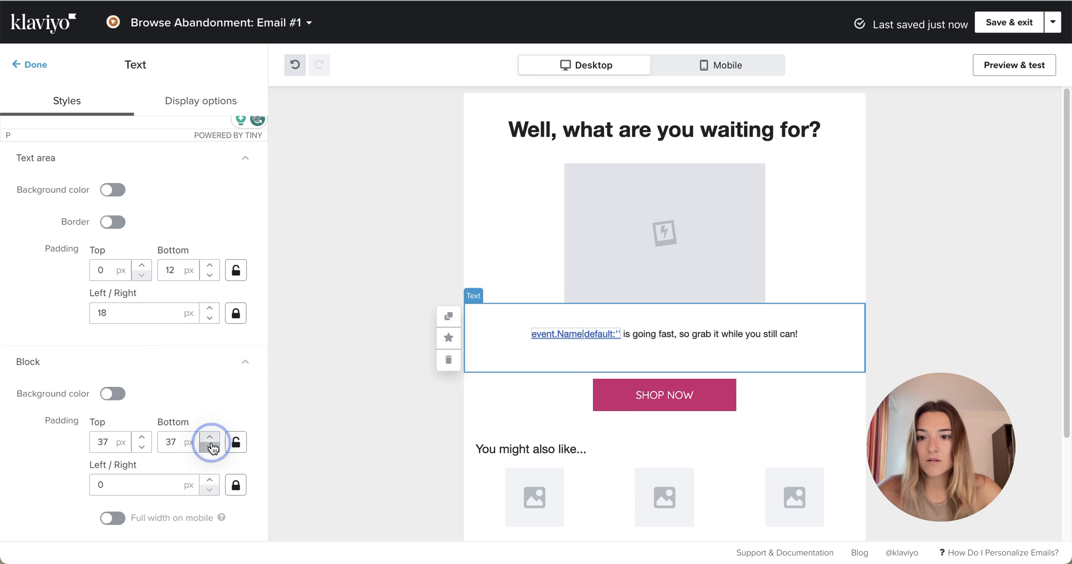
{"action": "left_click", "coordinate": [211, 447]}
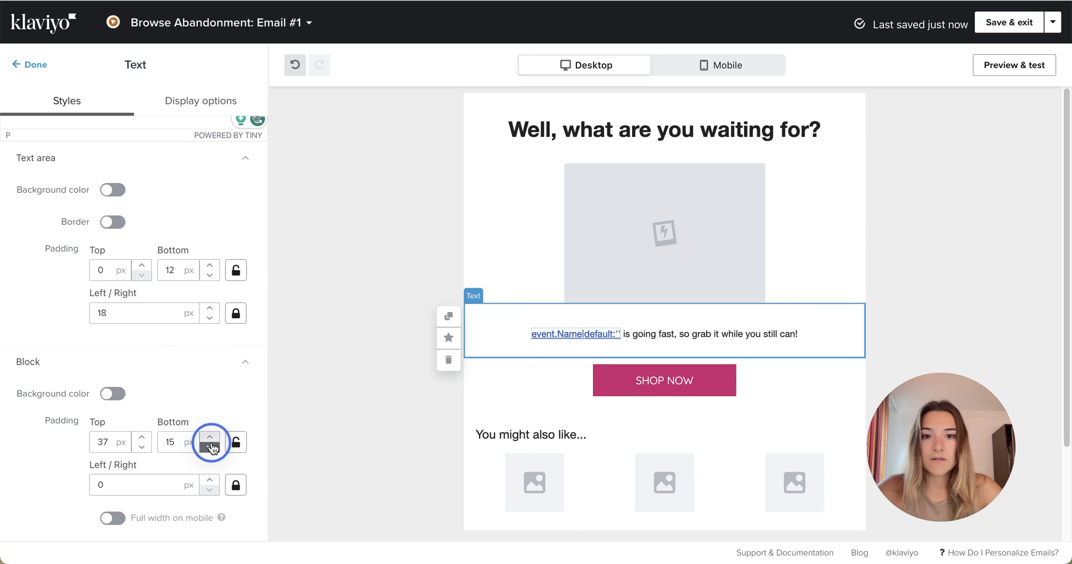
{"action": "left_click", "coordinate": [210, 449]}
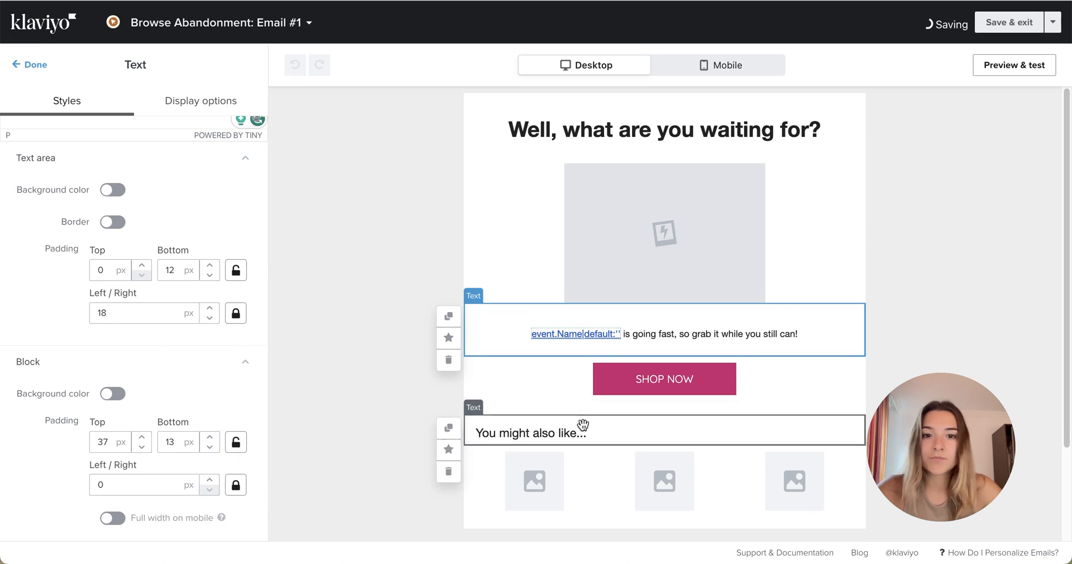
{"action": "left_click", "coordinate": [29, 65]}
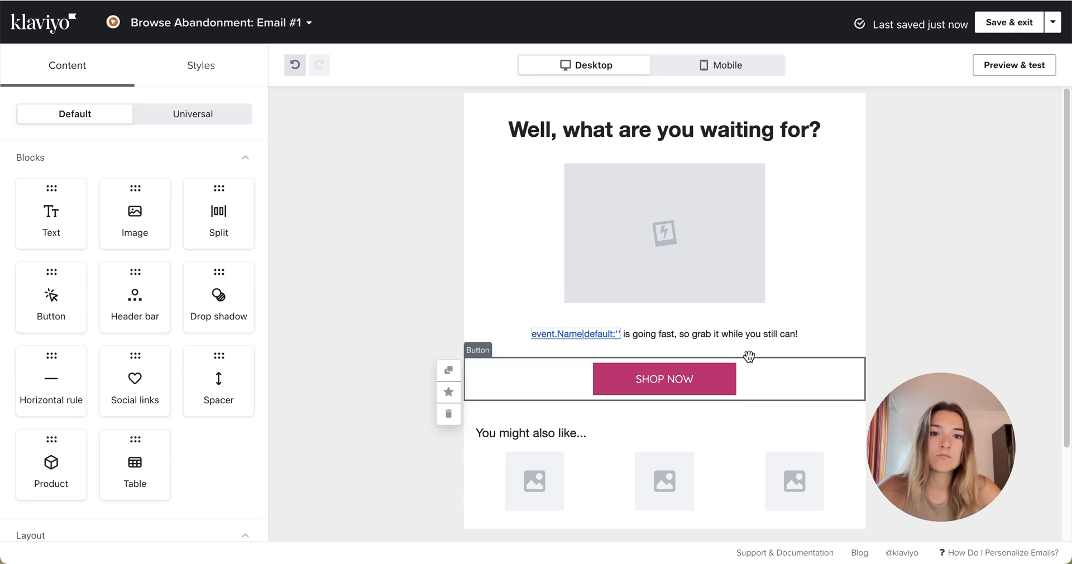
{"action": "left_click", "coordinate": [193, 114]}
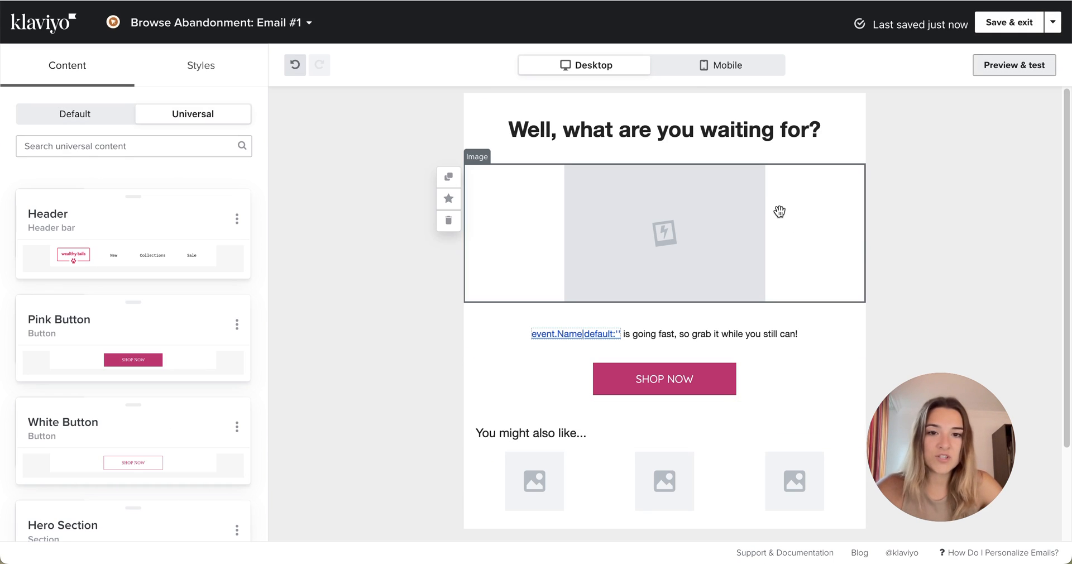
{"action": "mouse_move", "coordinate": [772, 245]}
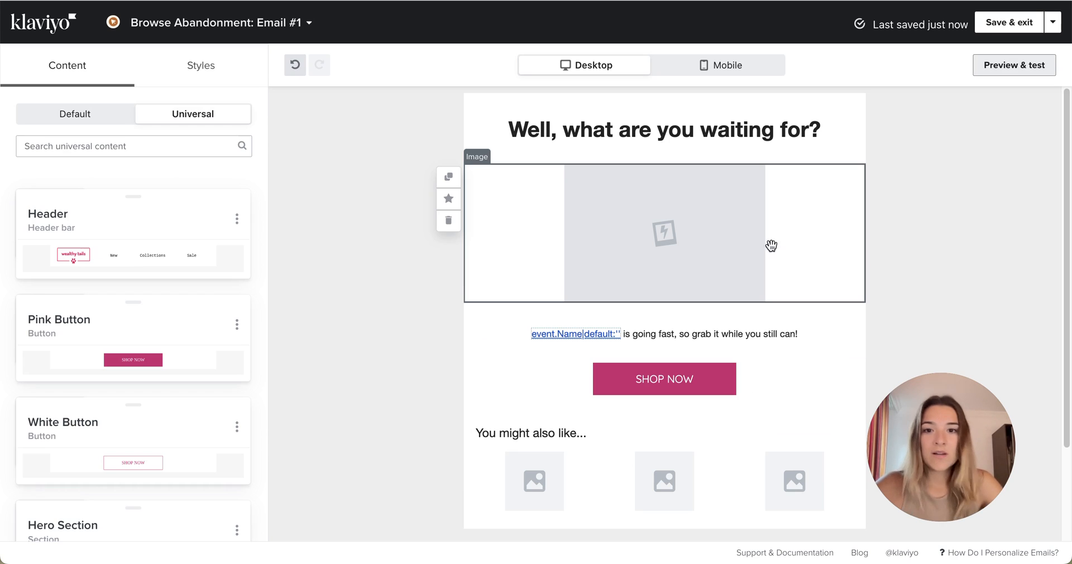
{"action": "mouse_move", "coordinate": [673, 243]}
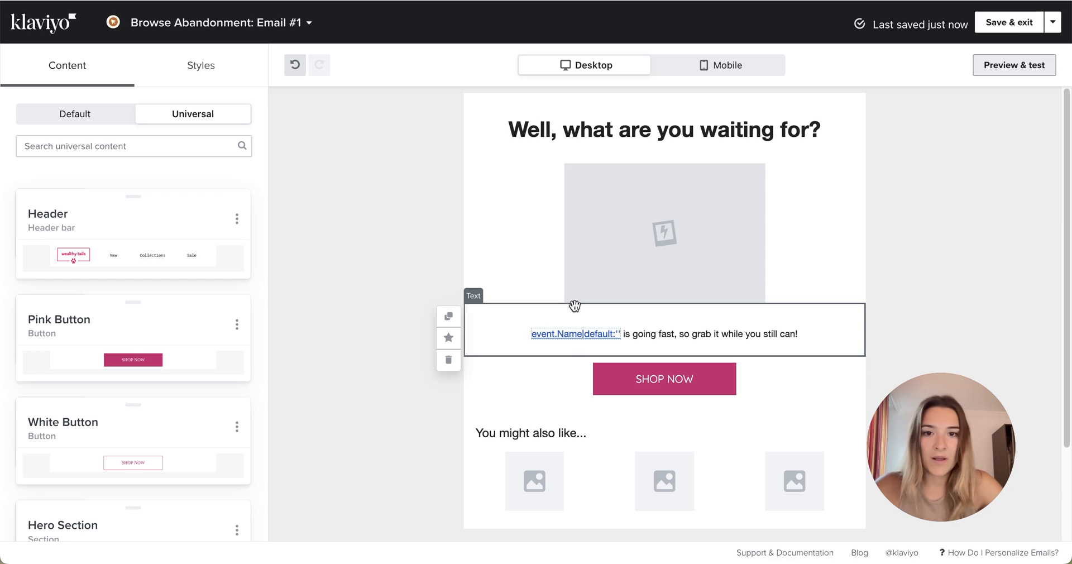
{"action": "left_click", "coordinate": [449, 337]}
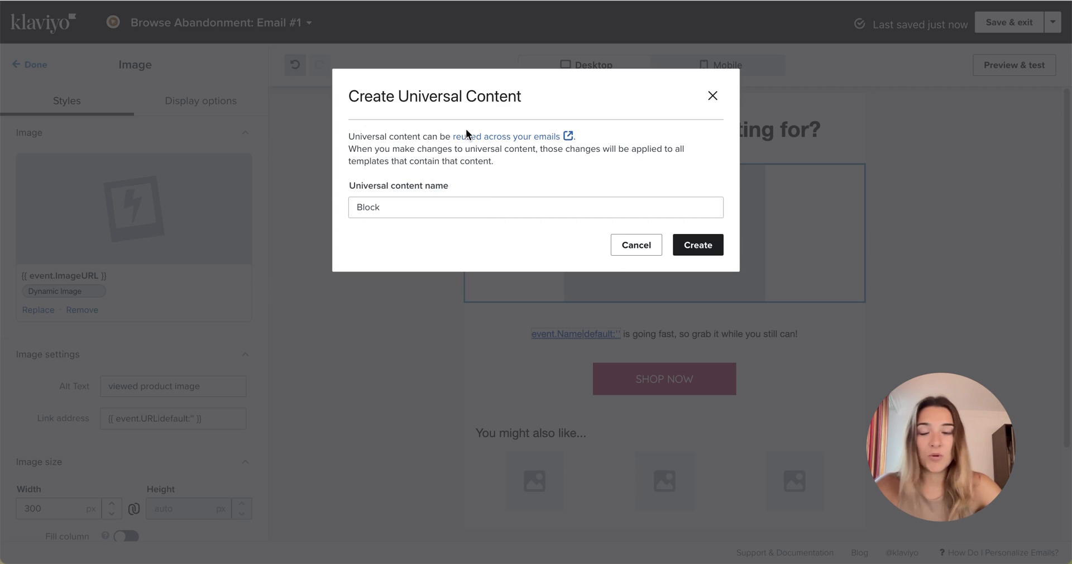
{"action": "left_click", "coordinate": [635, 245]}
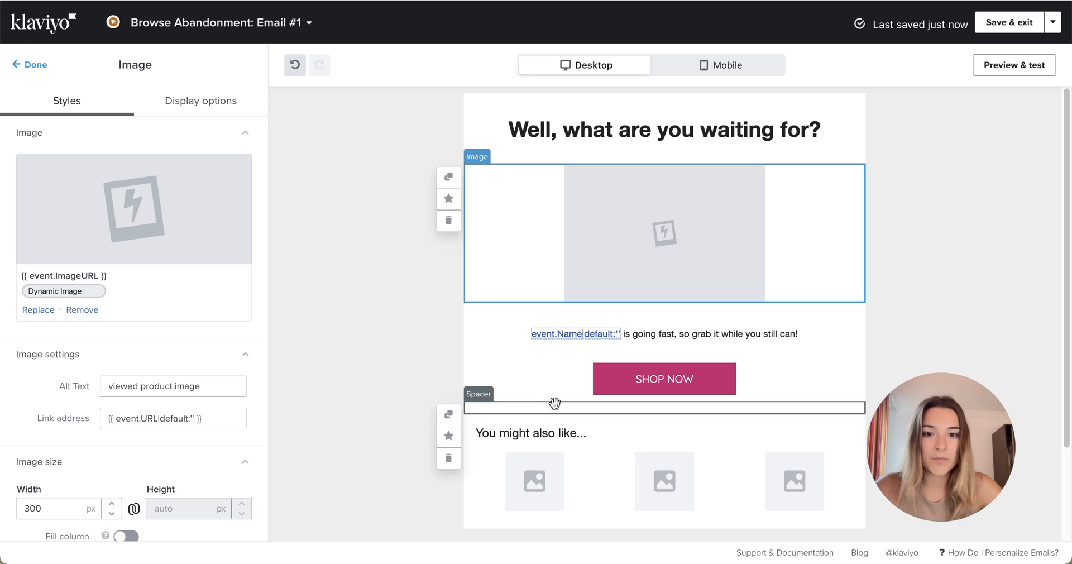
{"action": "left_click", "coordinate": [664, 378]}
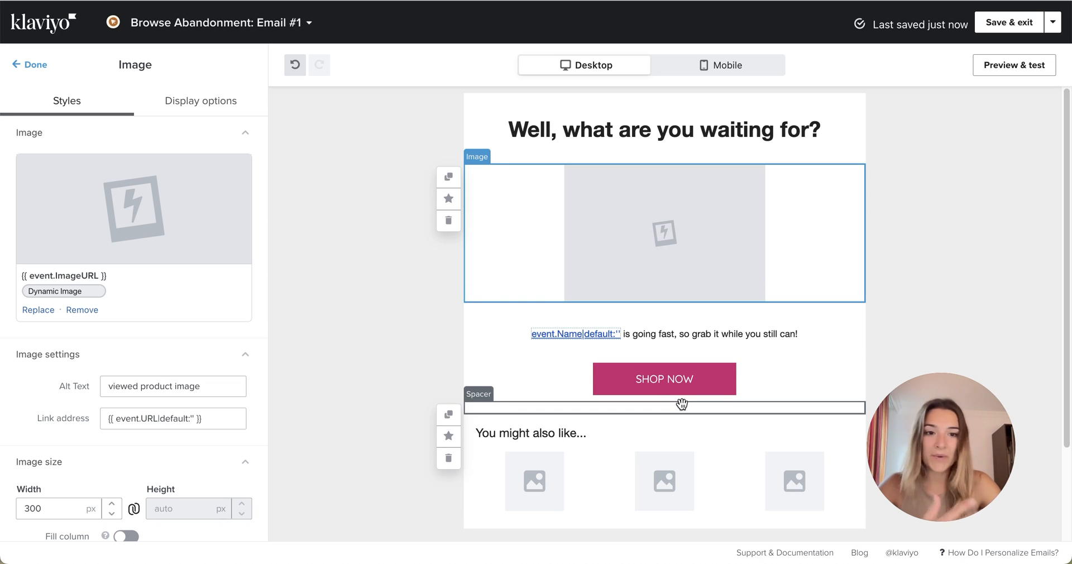
{"action": "mouse_move", "coordinate": [748, 286]}
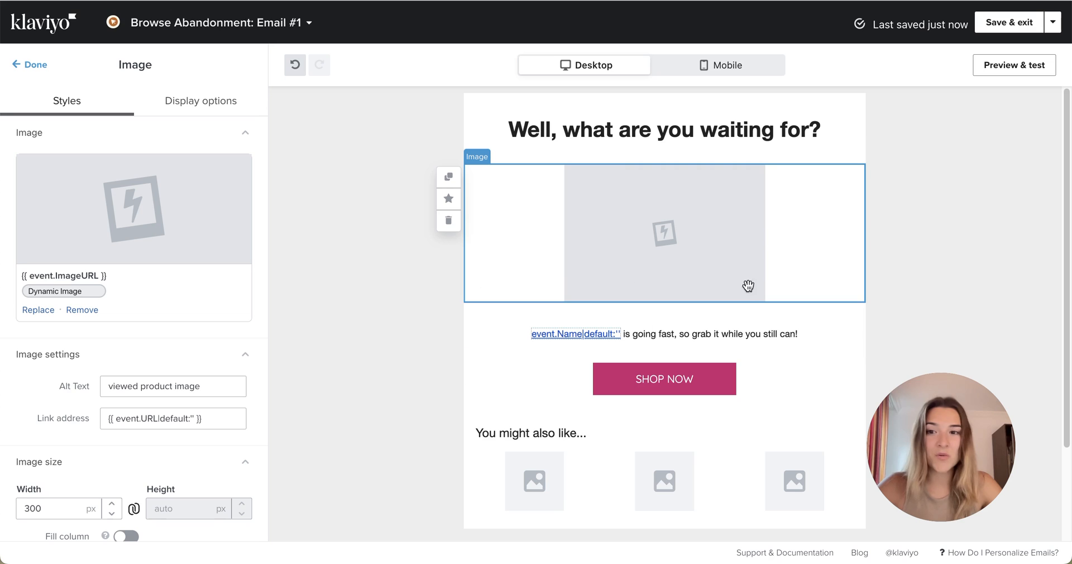
{"action": "mouse_move", "coordinate": [744, 292]}
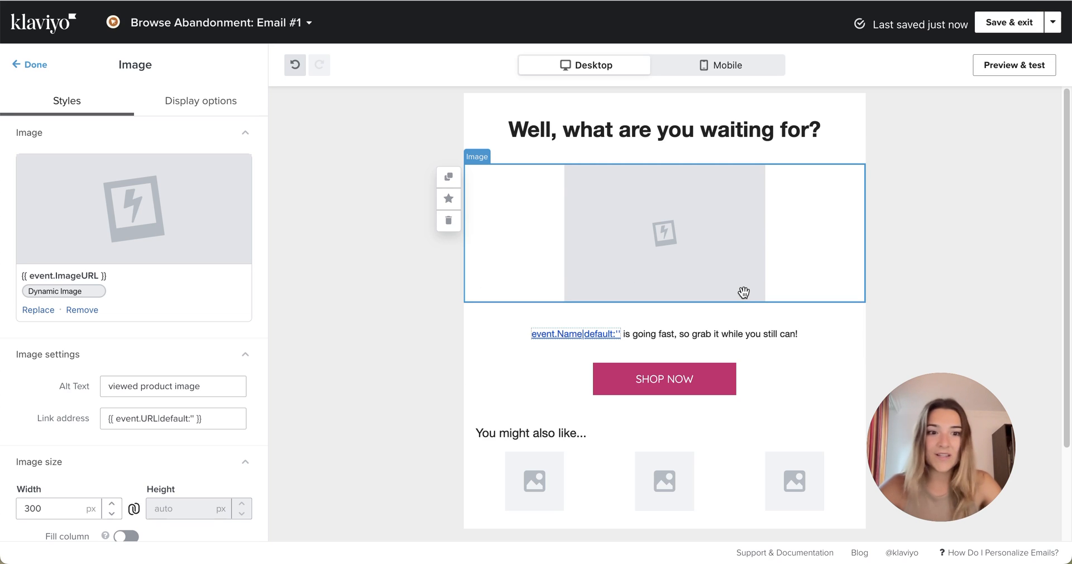
{"action": "mouse_move", "coordinate": [726, 248]}
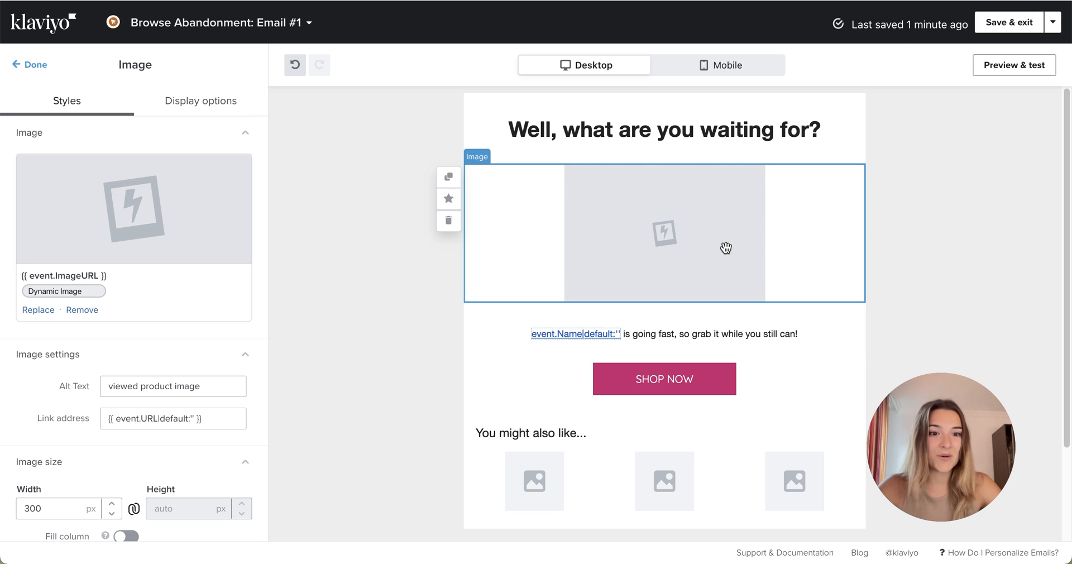